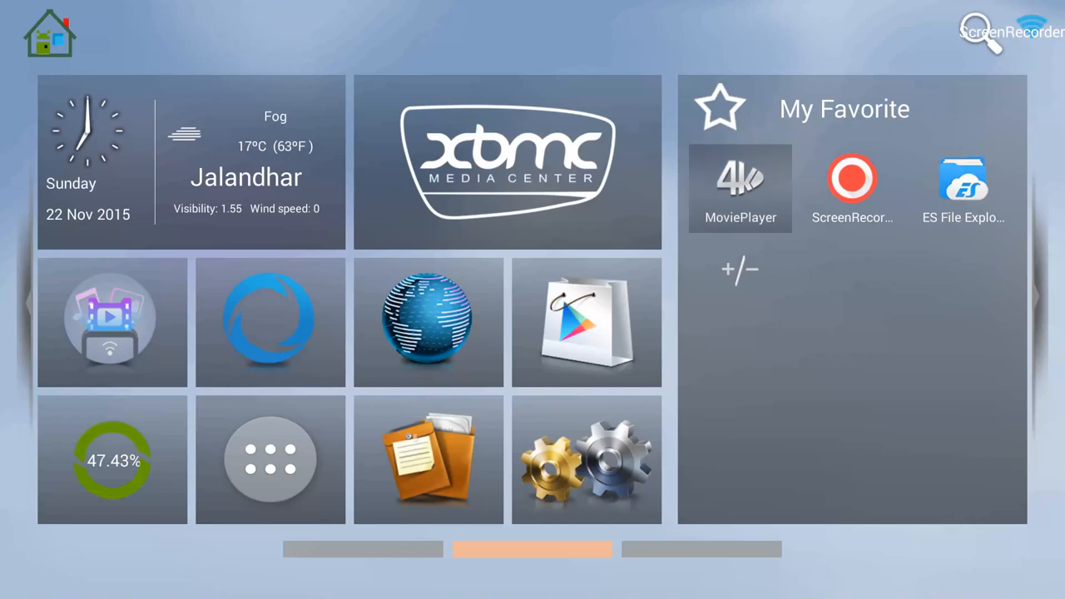
pyautogui.moveTo(508, 163)
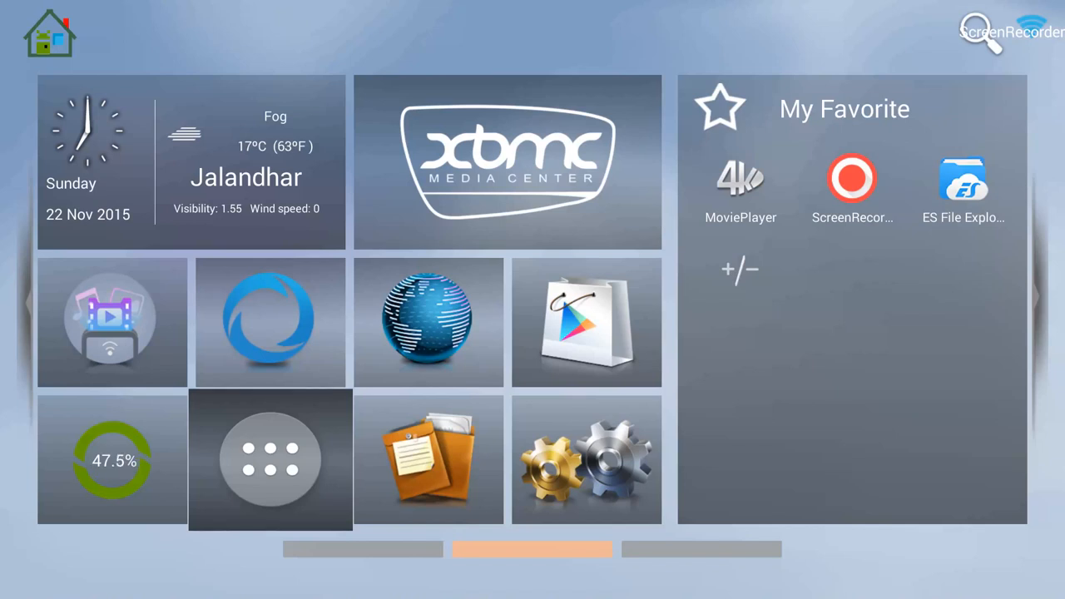
# - Launch ES File Explorer from the TV box's all-apps grid
pyautogui.click(269, 460)
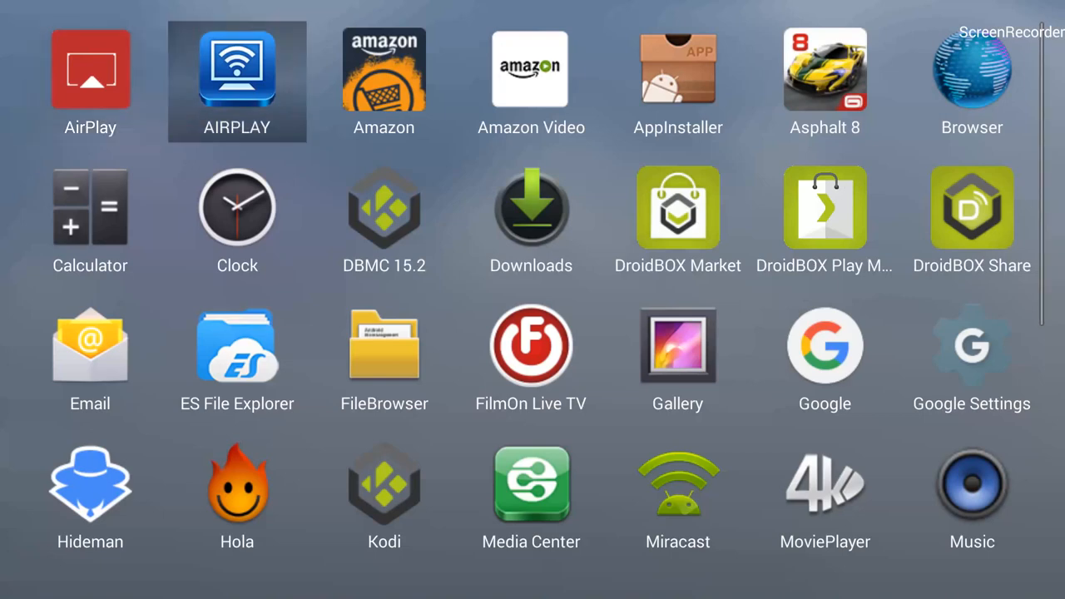
pyautogui.click(237, 358)
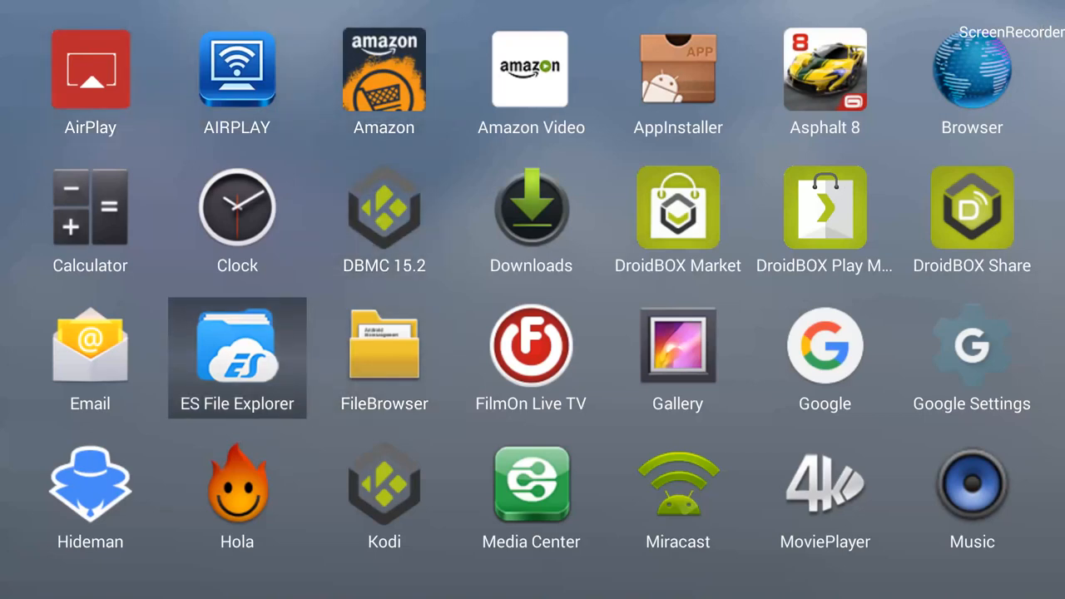
pyautogui.click(237, 345)
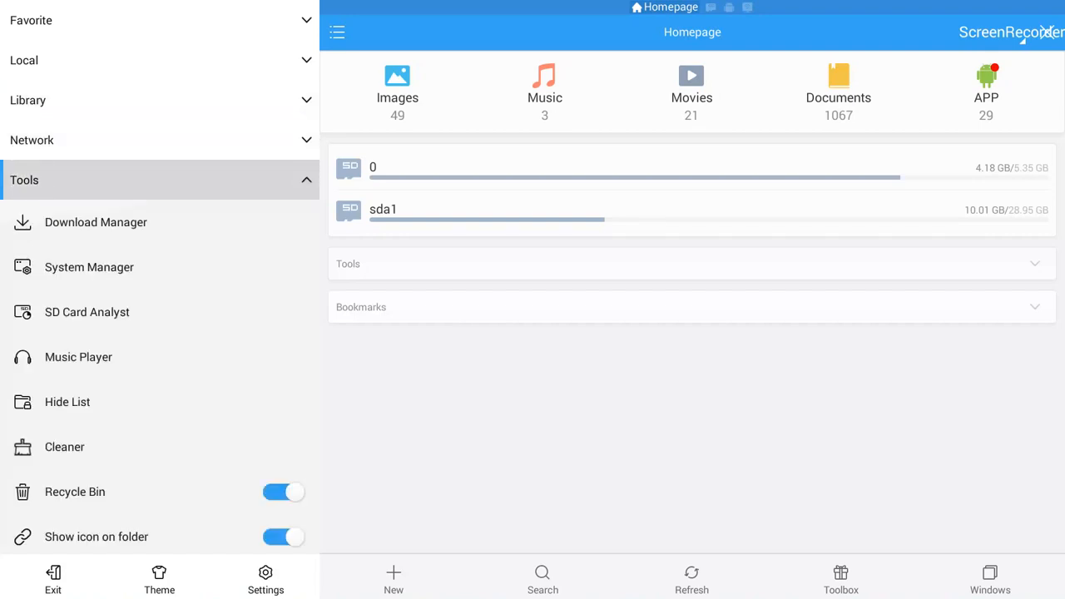
# - Enable Show hidden files under Tools and expand the Local sidebar section
pyautogui.click(67, 402)
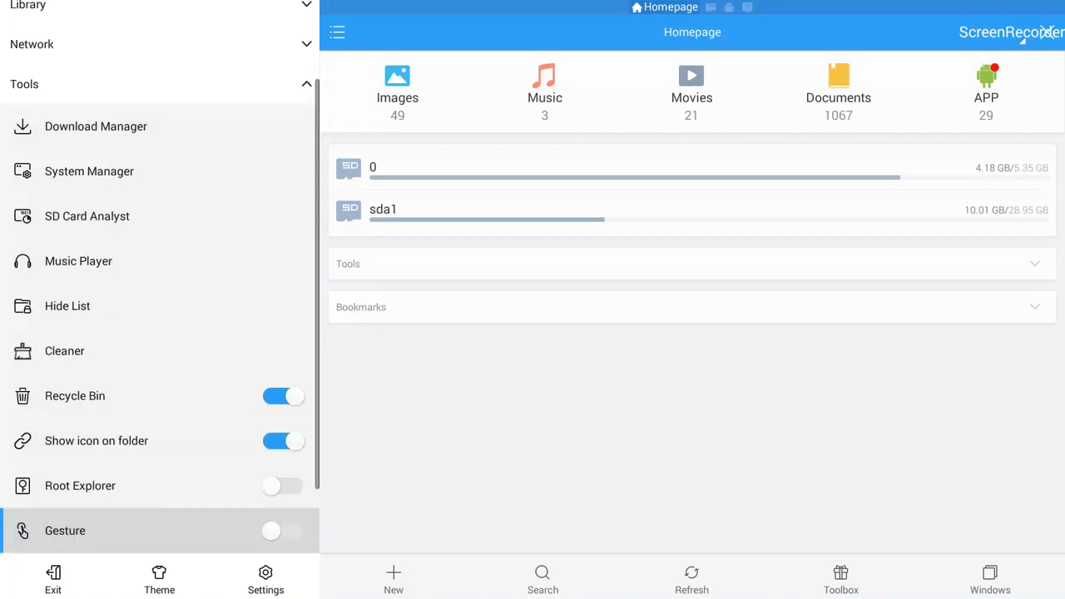
pyautogui.scroll(-3)
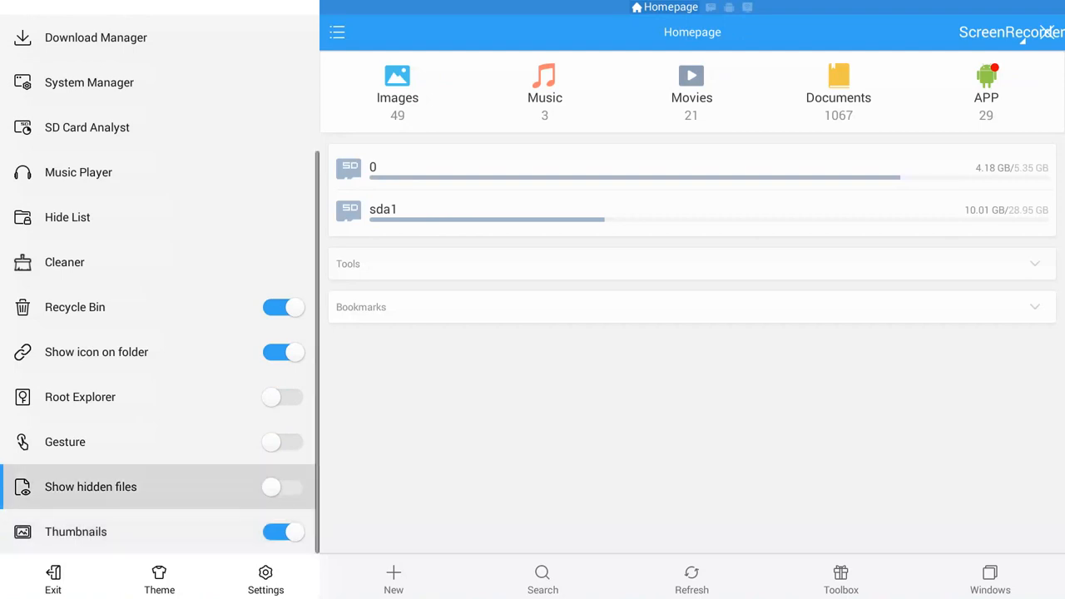
pyautogui.click(283, 487)
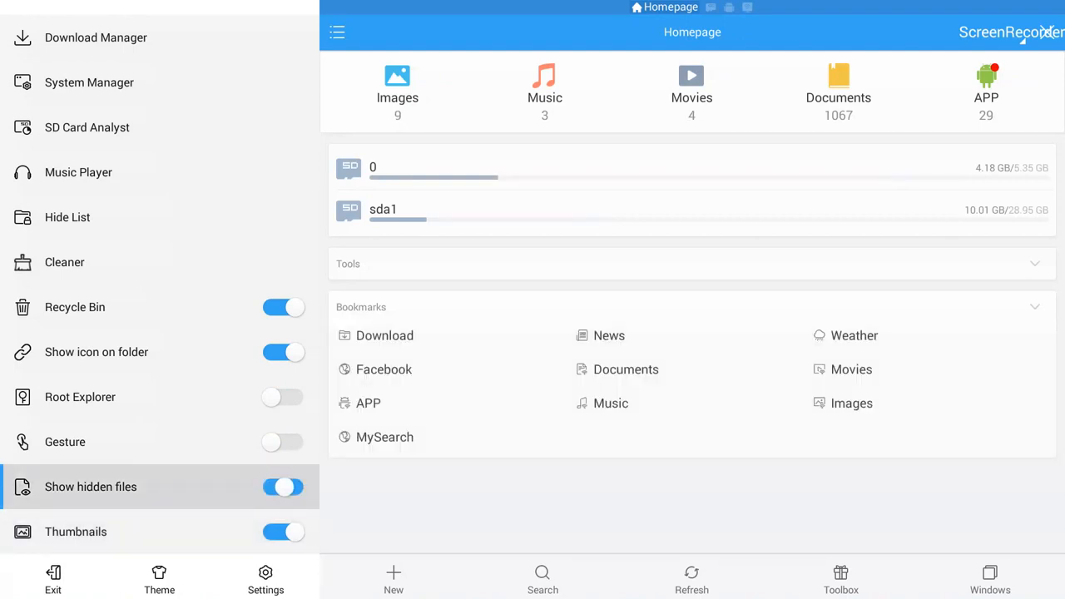
pyautogui.click(283, 487)
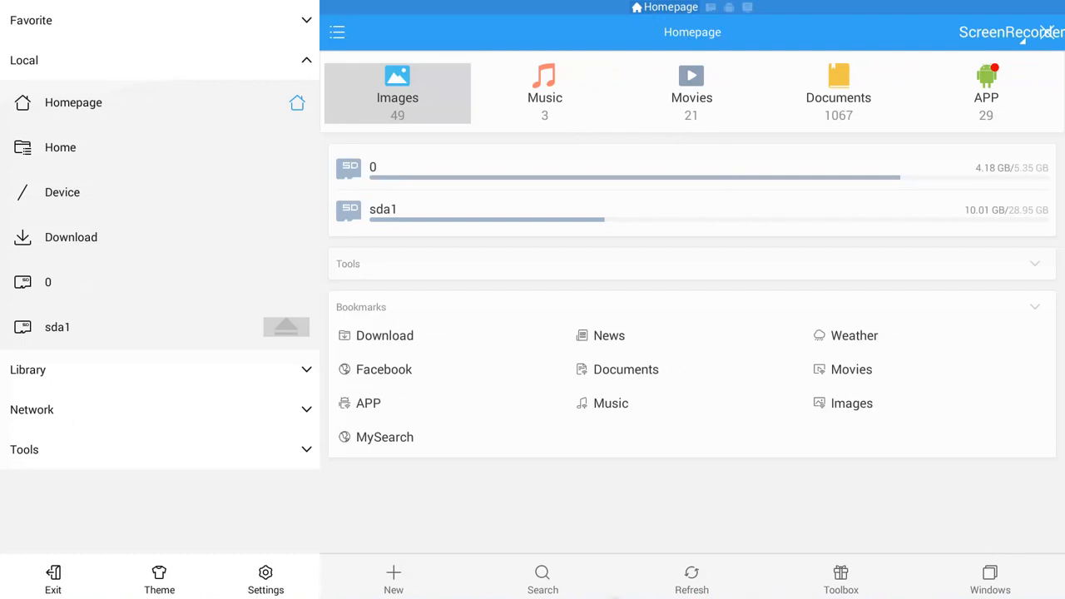
pyautogui.moveTo(549, 579)
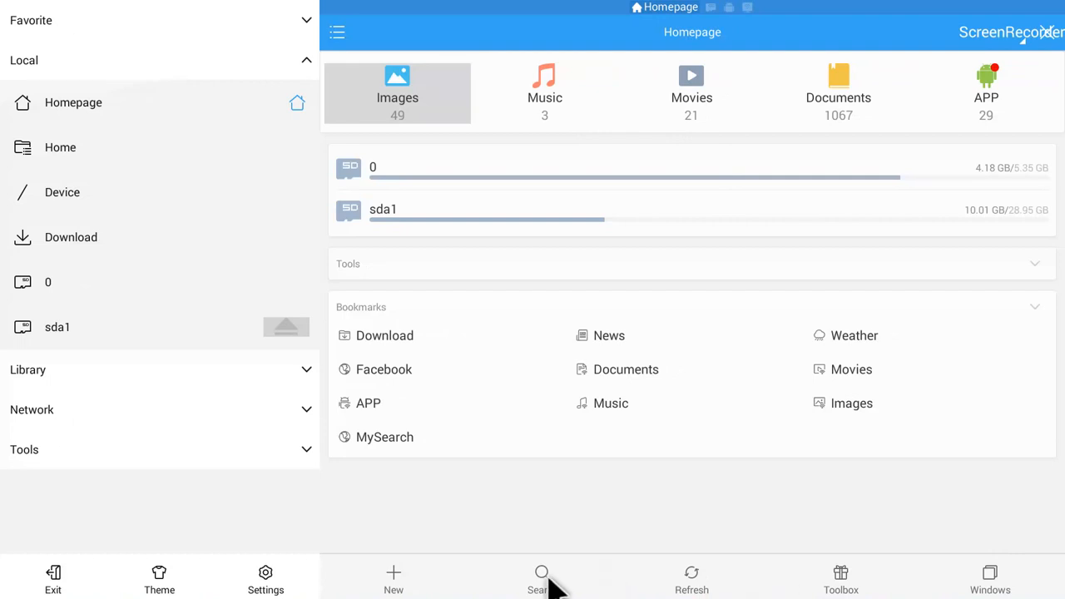
pyautogui.click(541, 578)
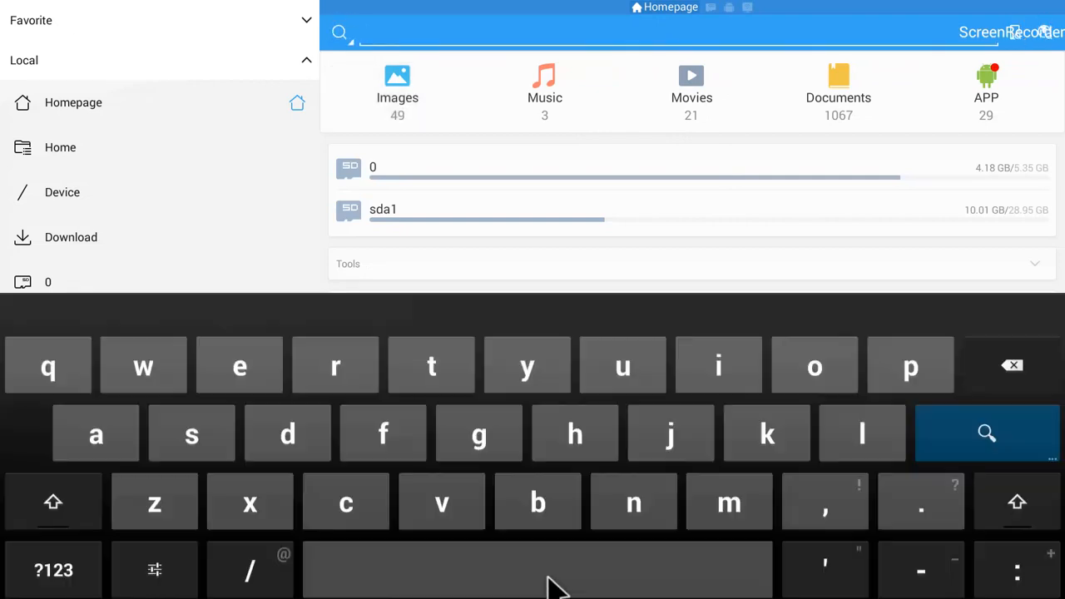
pyautogui.moveTo(303, 482)
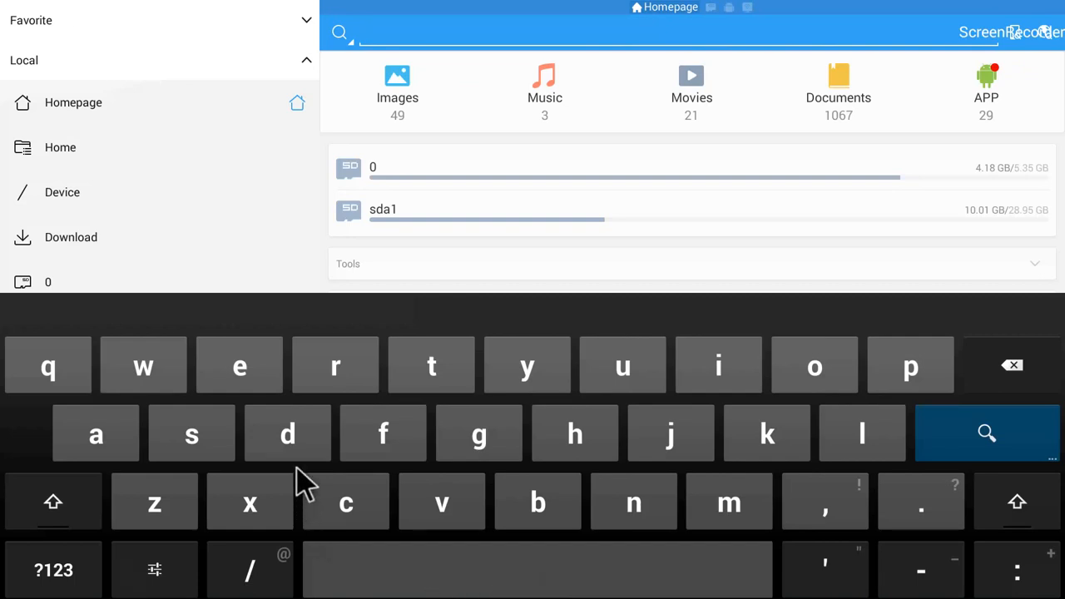
pyautogui.moveTo(272, 458)
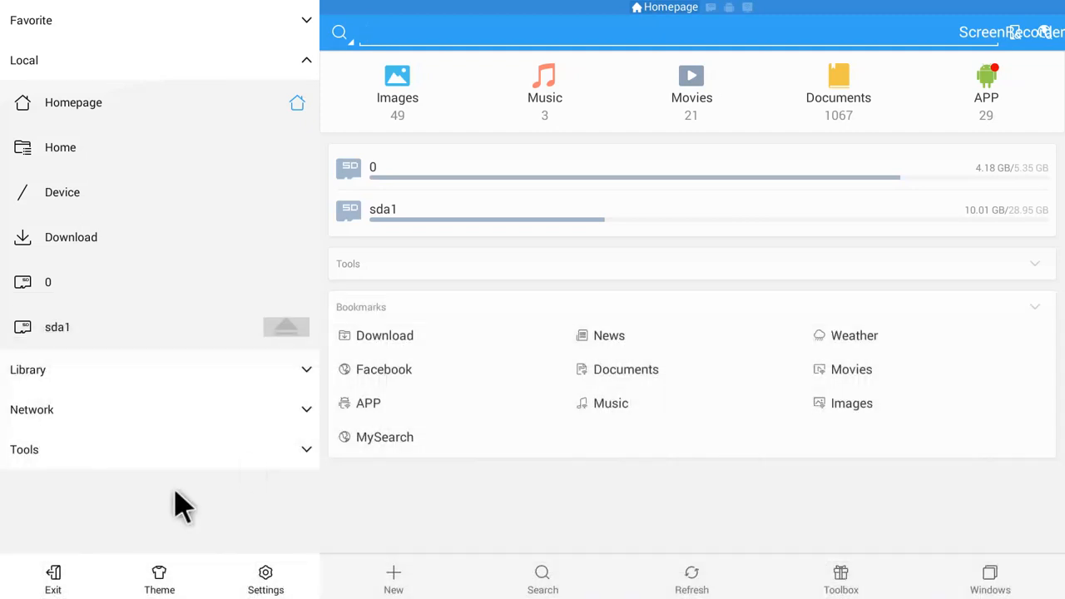
pyautogui.moveTo(125, 184)
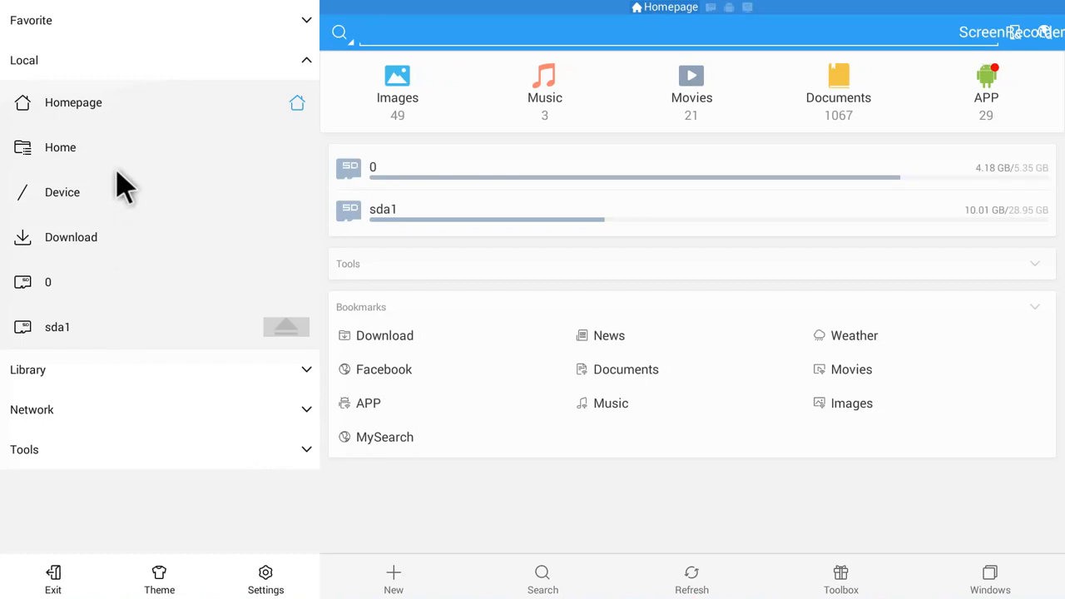
pyautogui.moveTo(95, 170)
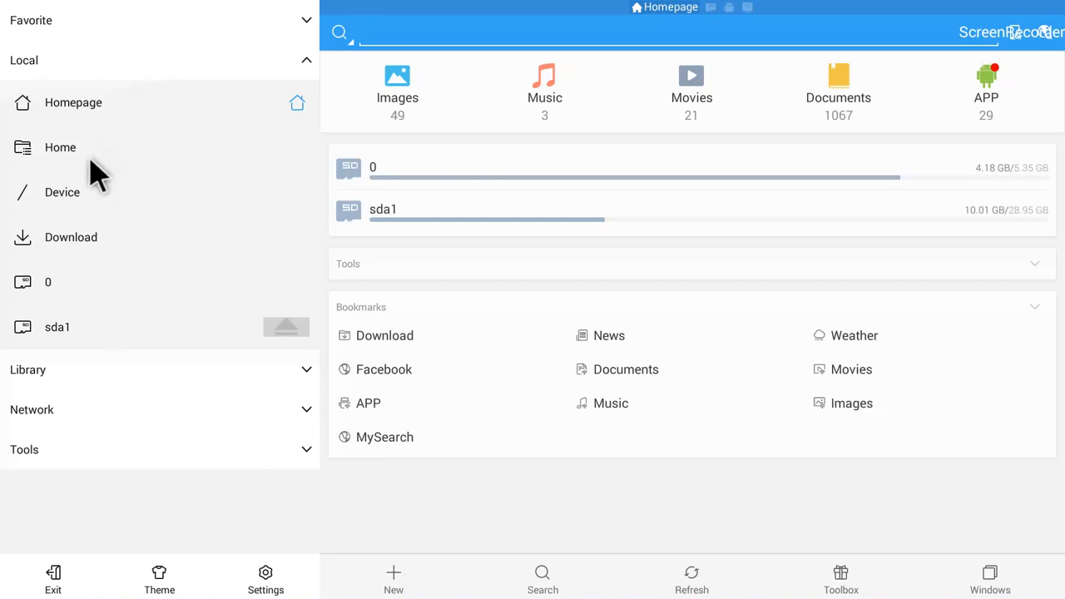
pyautogui.moveTo(104, 213)
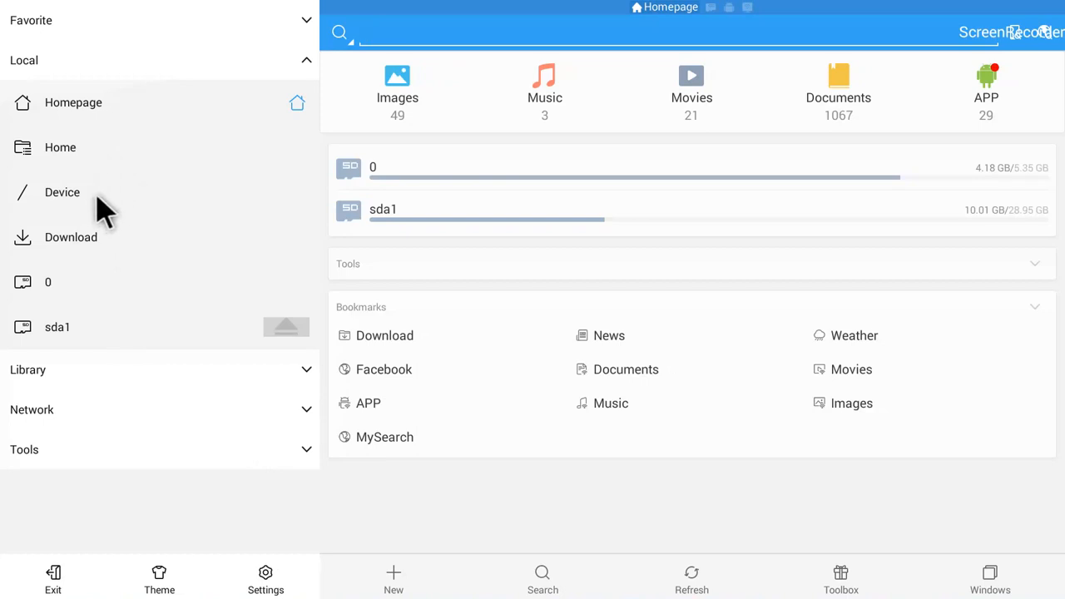
# - Go to internal storage Home and open its ScreenRecorder folder of mp4 recordings
pyautogui.click(63, 192)
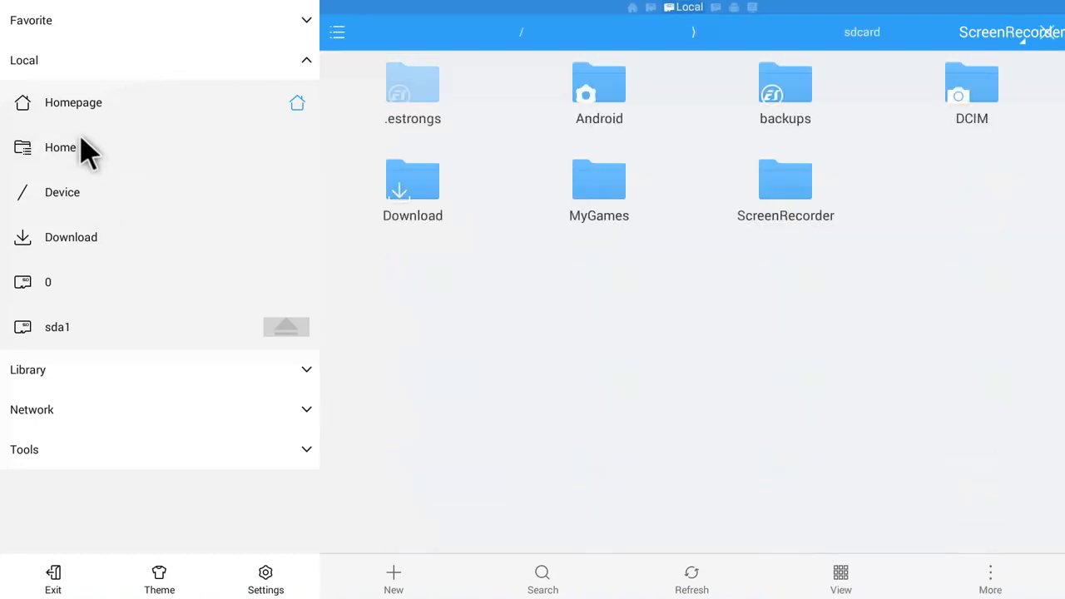
pyautogui.moveTo(653, 238)
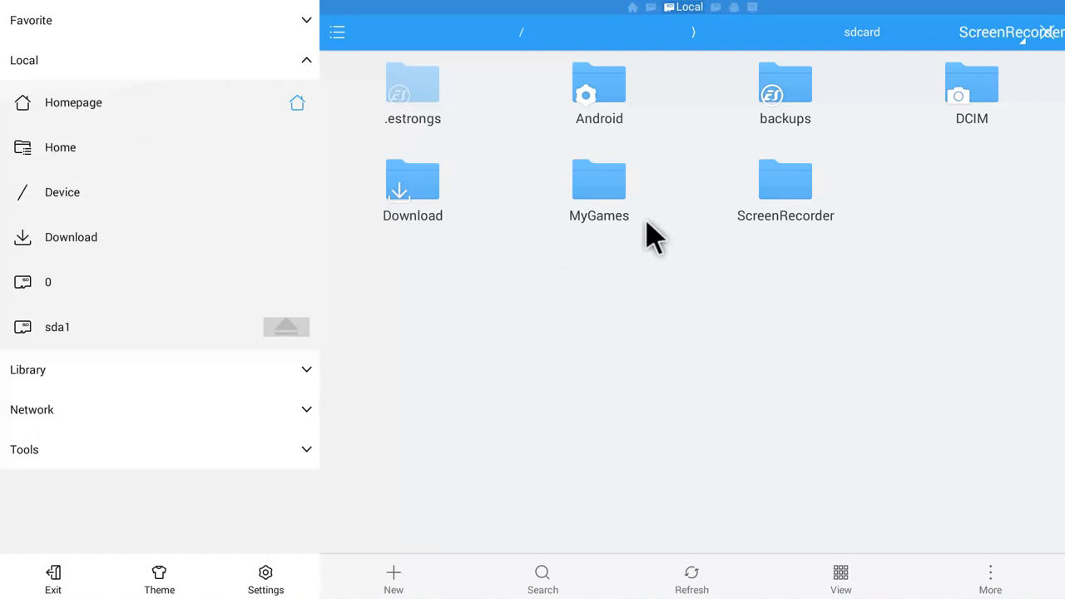
pyautogui.moveTo(785, 192)
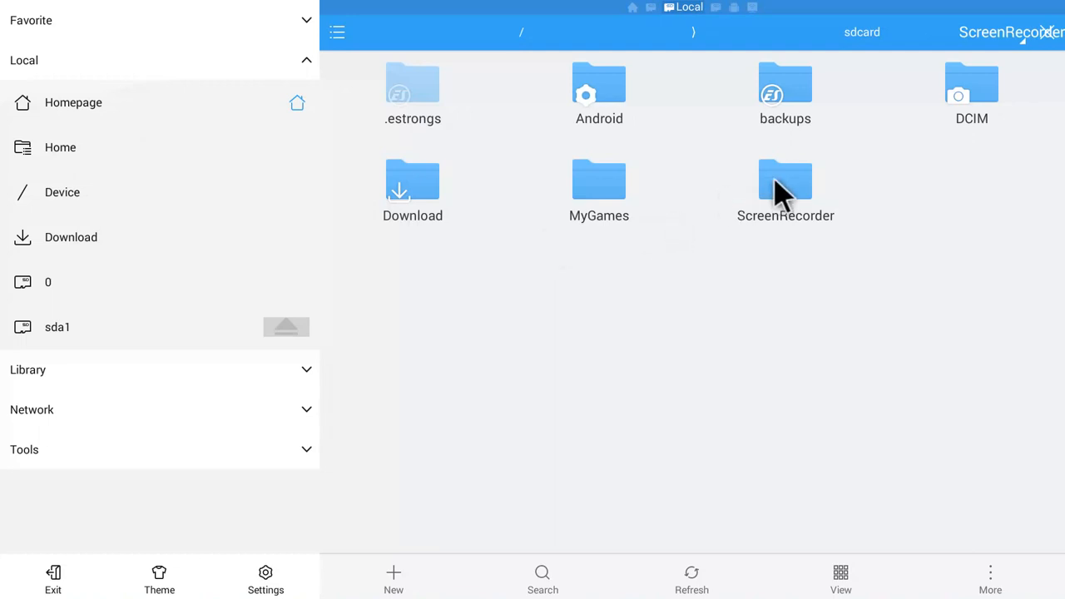
pyautogui.doubleClick(785, 179)
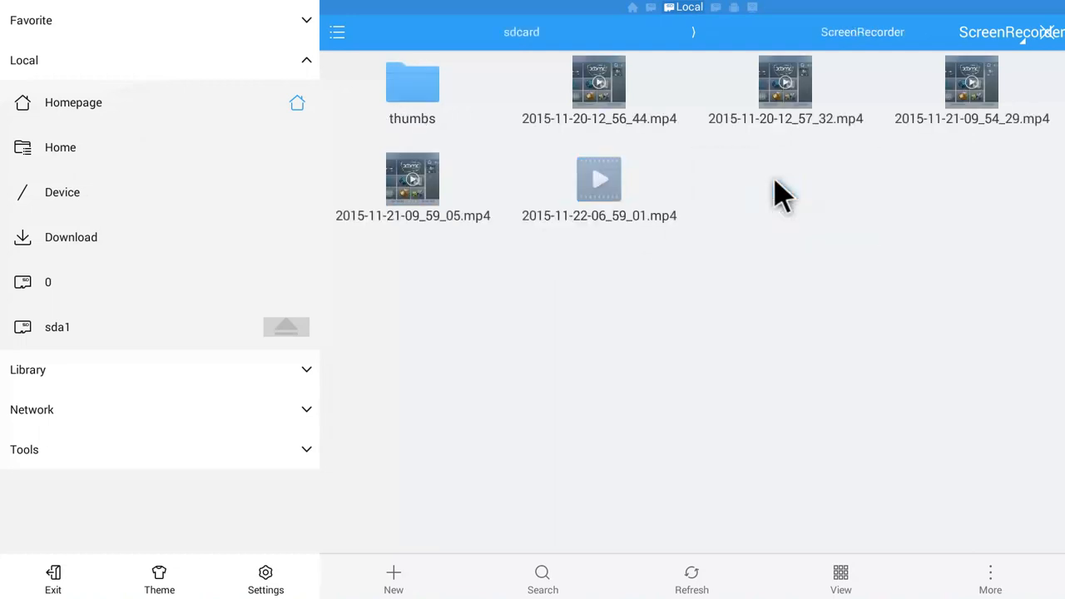
pyautogui.moveTo(794, 163)
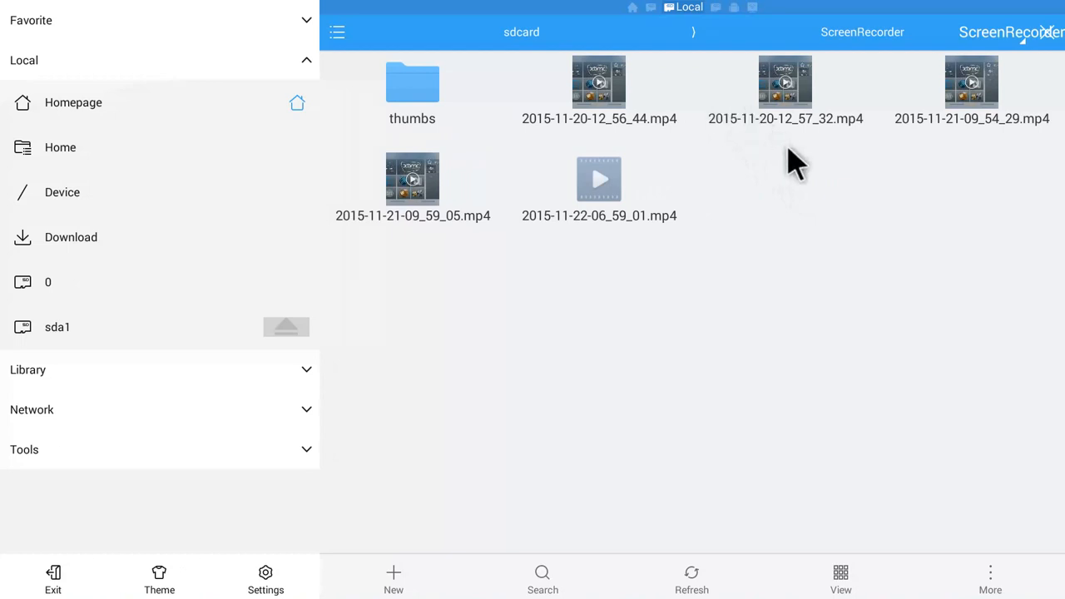
pyautogui.moveTo(741, 112)
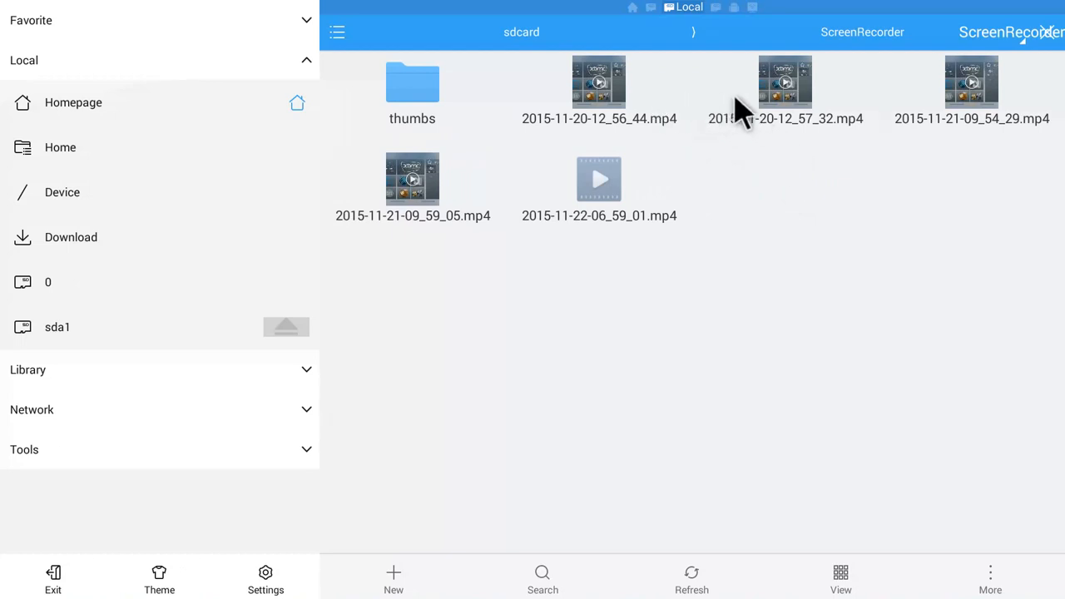
pyautogui.moveTo(711, 315)
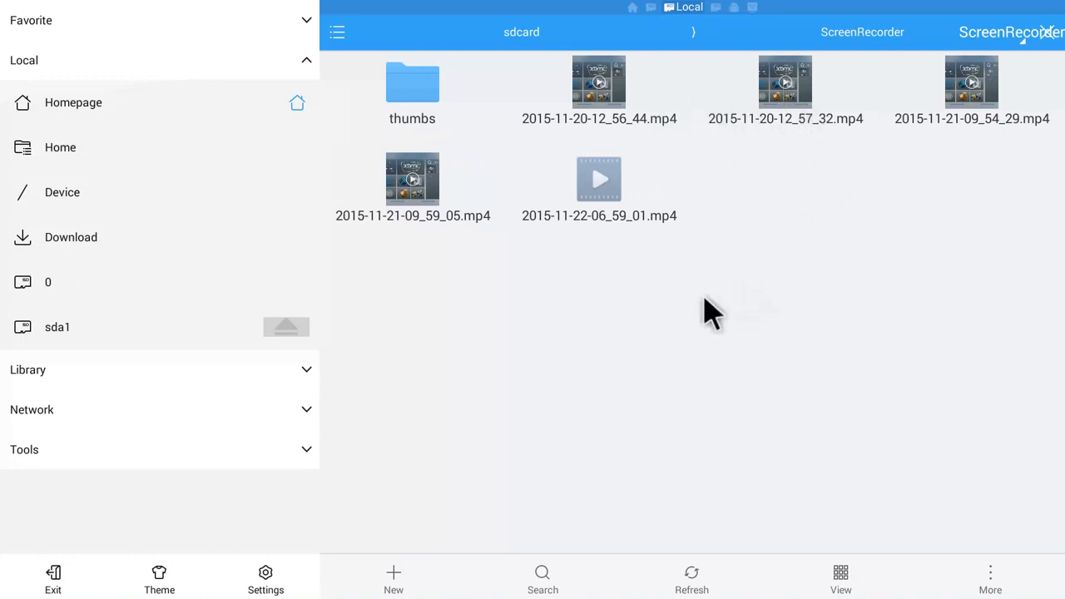
pyautogui.moveTo(213, 129)
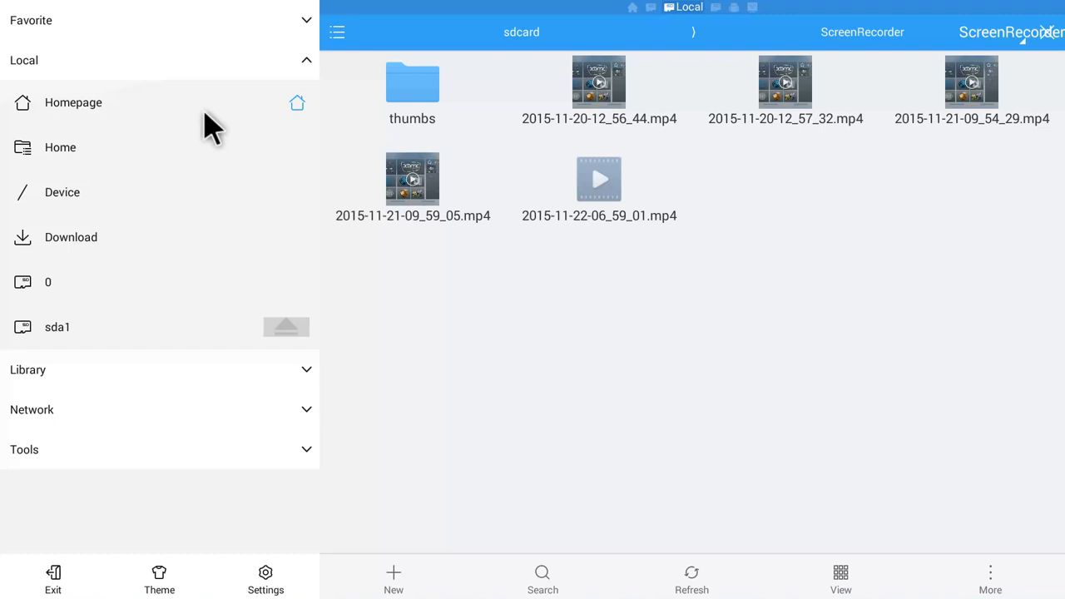
pyautogui.moveTo(204, 117)
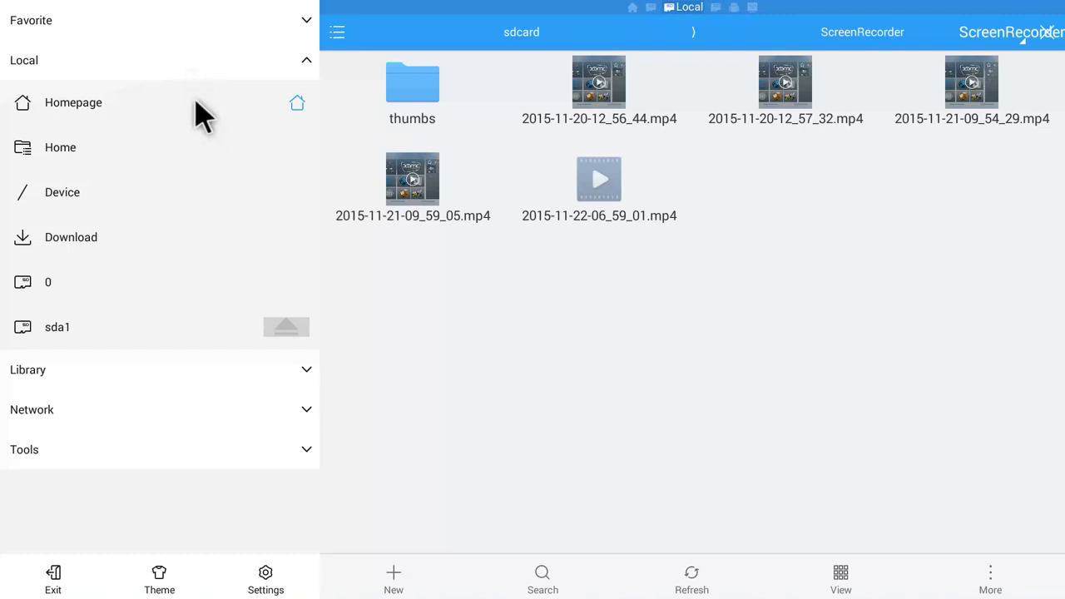
# - Open the Device root listing from the Local section of the side panel
pyautogui.click(73, 102)
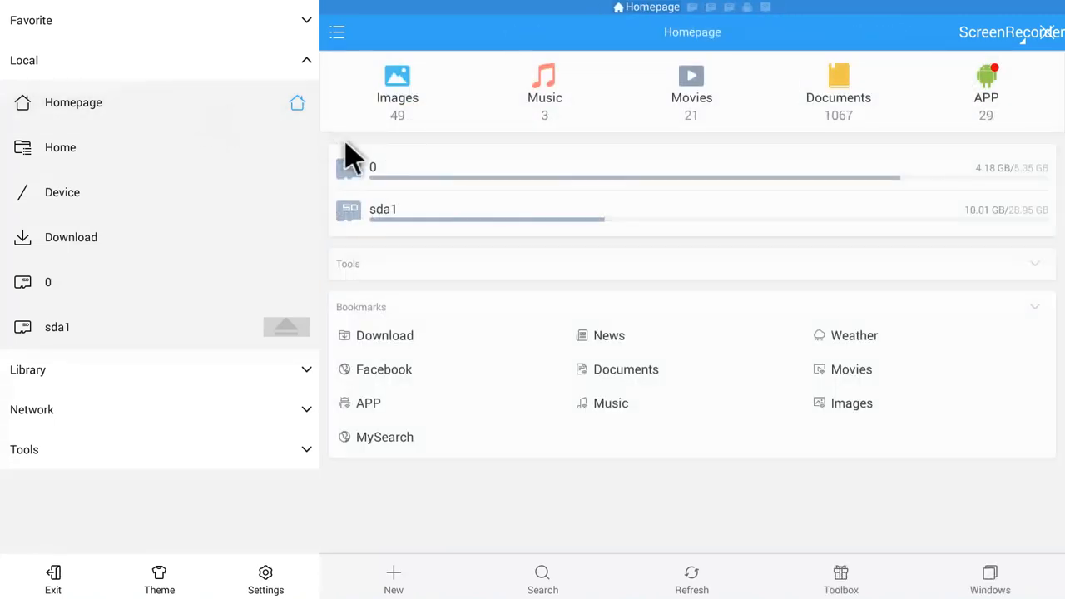
pyautogui.moveTo(966, 195)
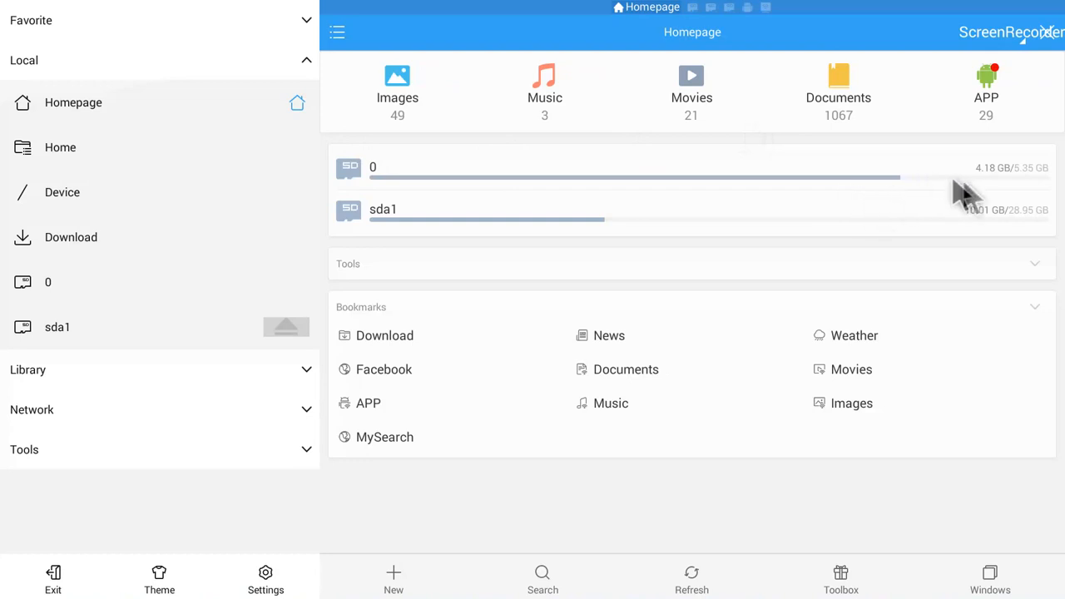
pyautogui.moveTo(1036, 187)
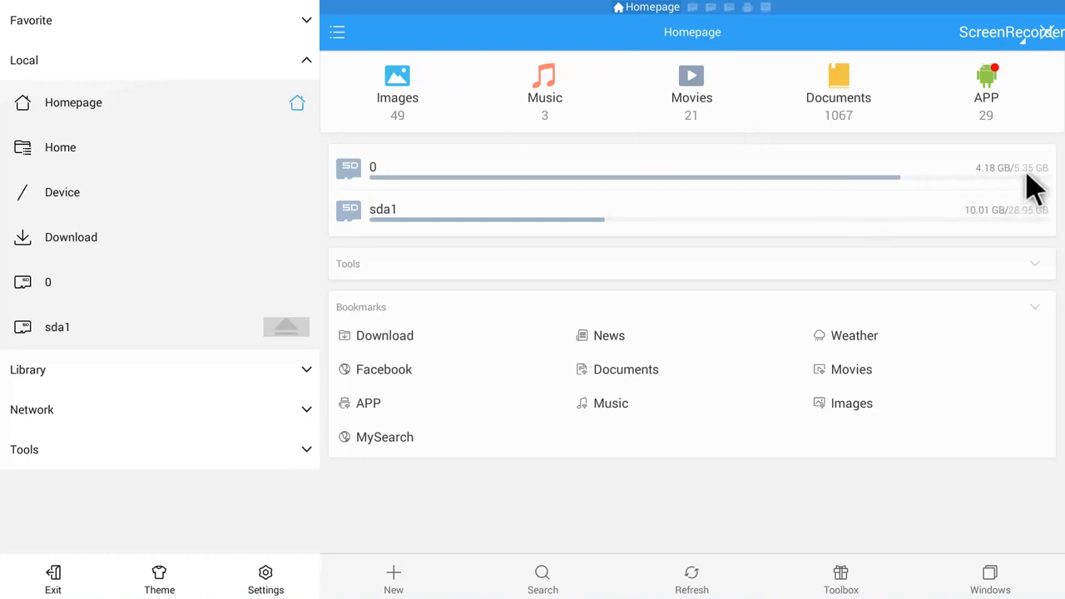
pyautogui.moveTo(824, 166)
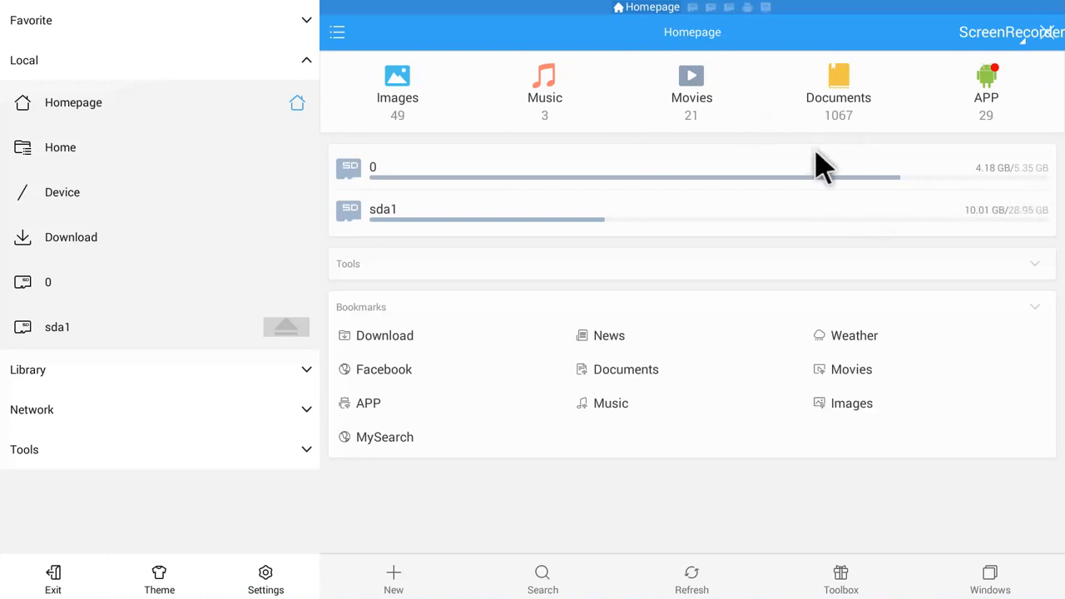
pyautogui.moveTo(882, 208)
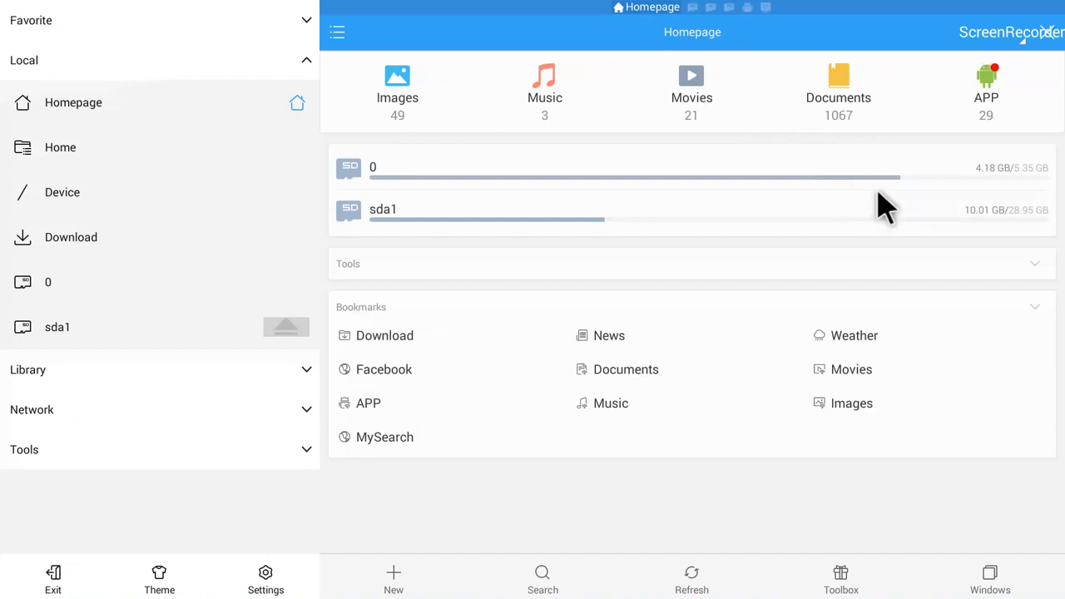
pyautogui.moveTo(694, 237)
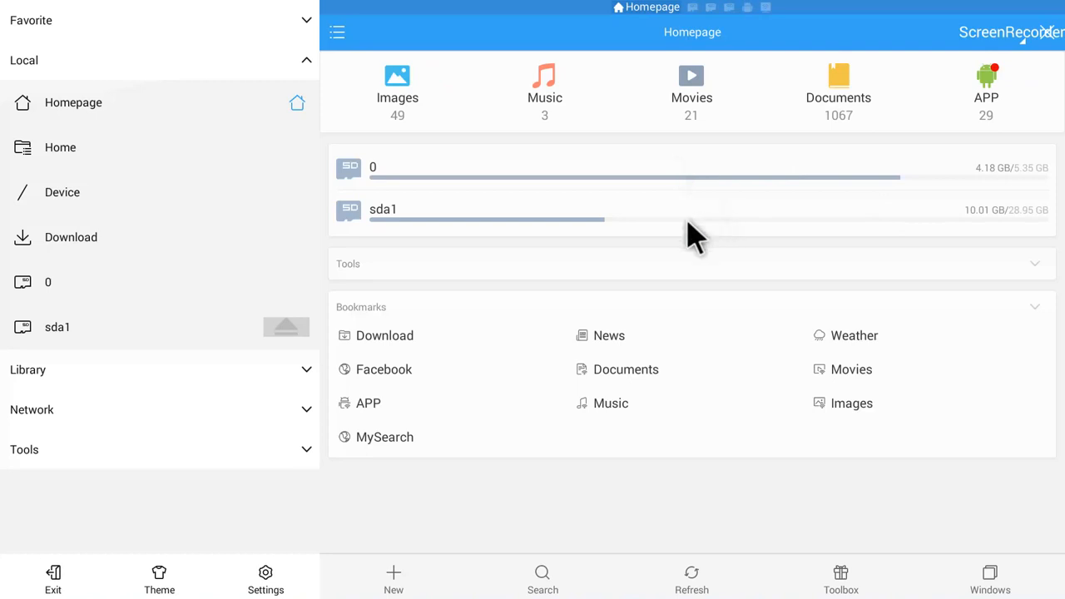
pyautogui.moveTo(483, 245)
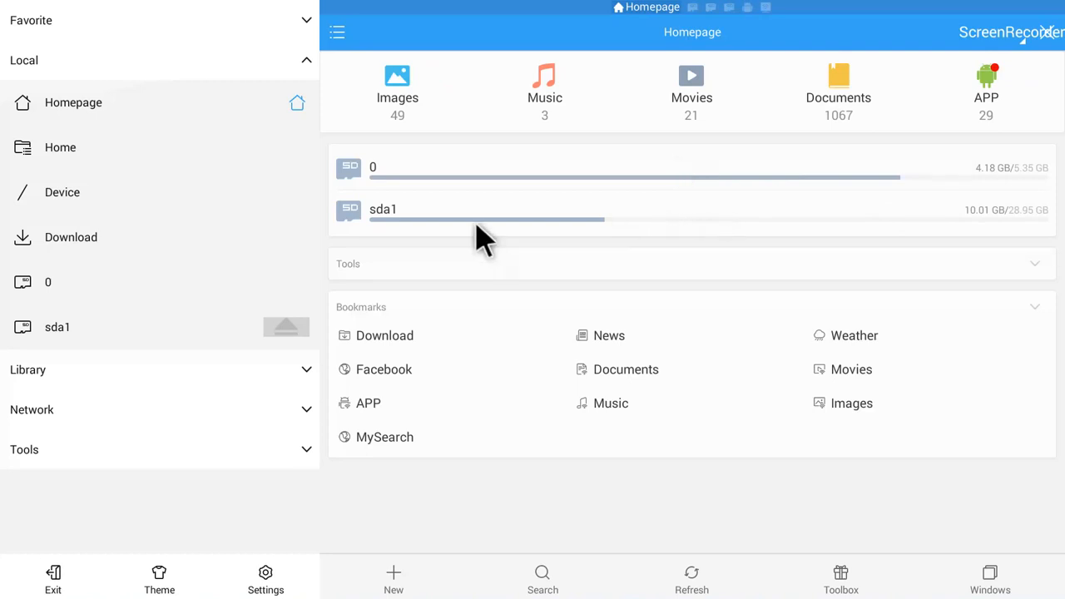
pyautogui.moveTo(712, 242)
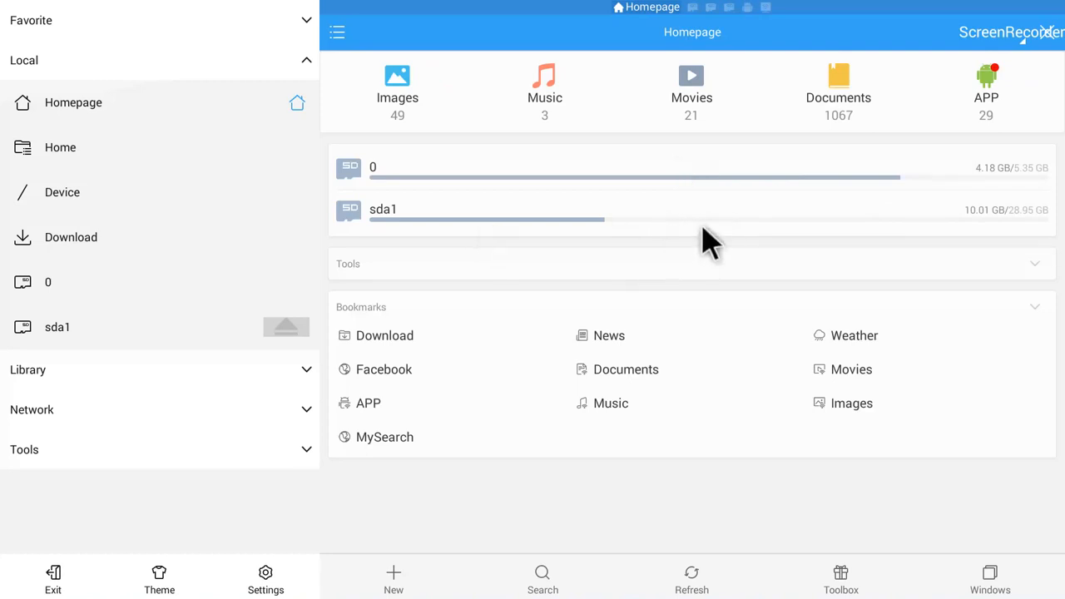
pyautogui.moveTo(645, 225)
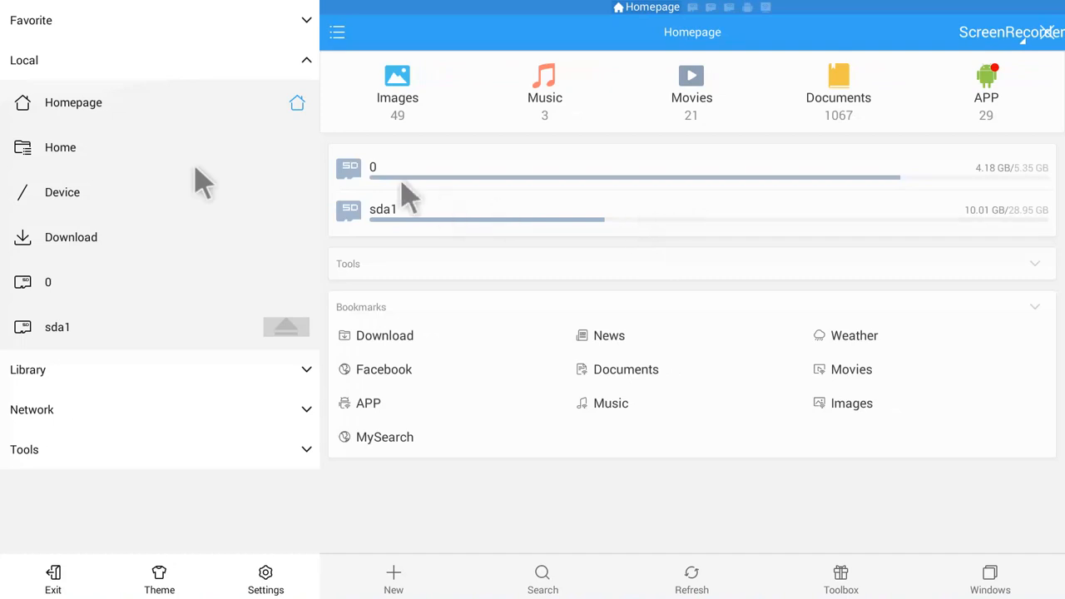
pyautogui.moveTo(137, 75)
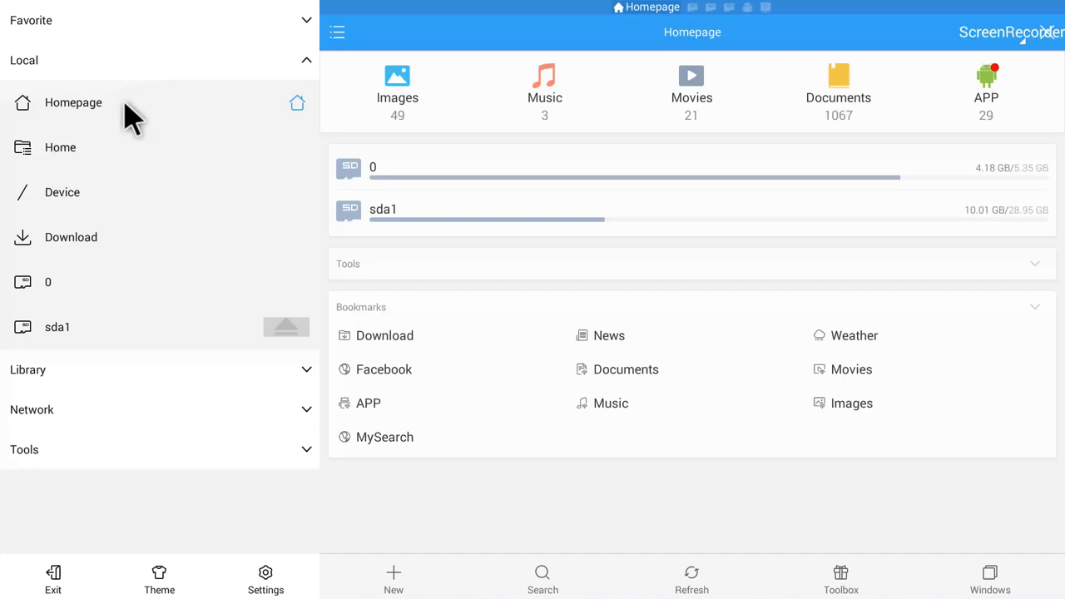
pyautogui.moveTo(133, 195)
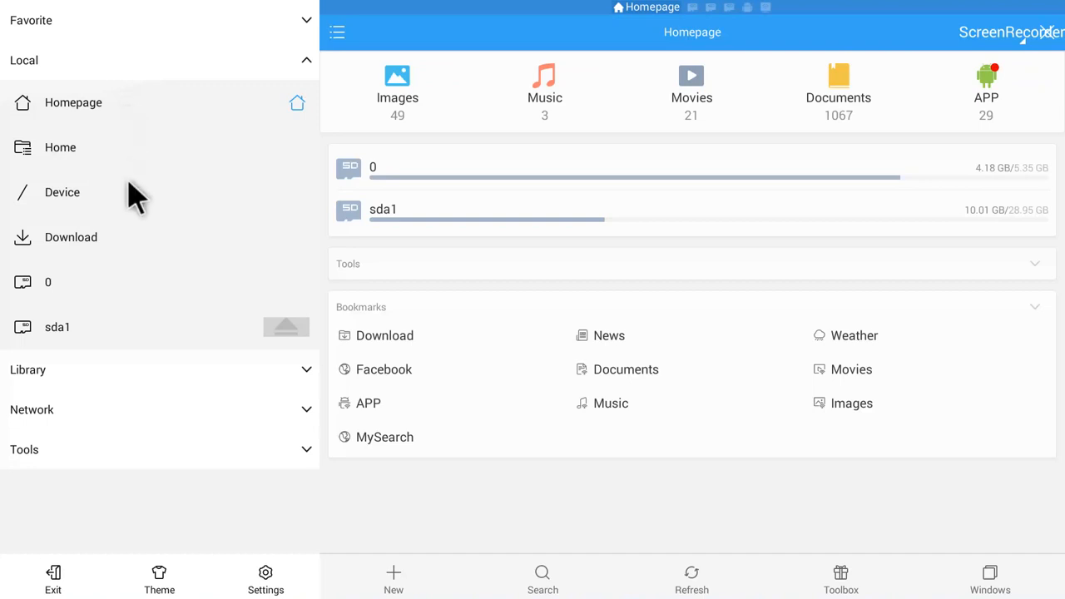
pyautogui.moveTo(142, 207)
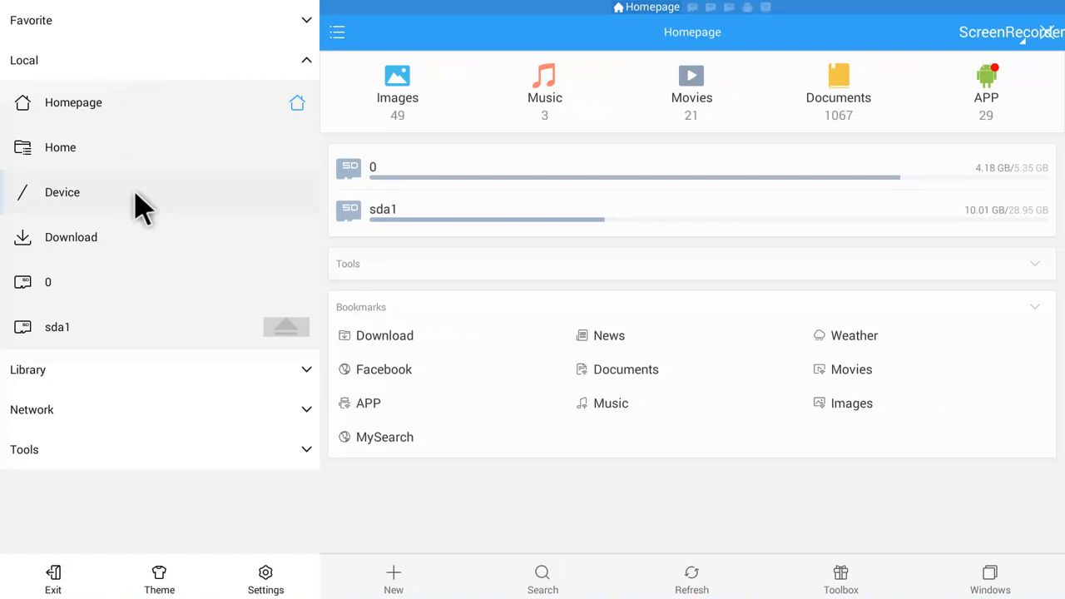
pyautogui.click(63, 193)
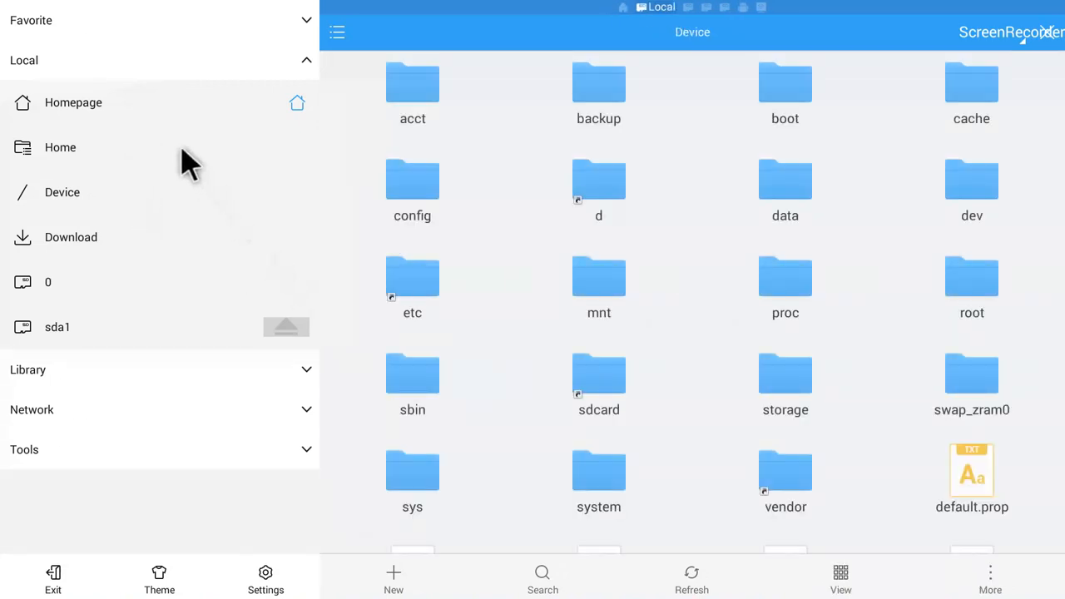
# - Open sdcard to reach the ScreenRecorder folder with five dated mp4 recordings
pyautogui.doubleClick(598, 375)
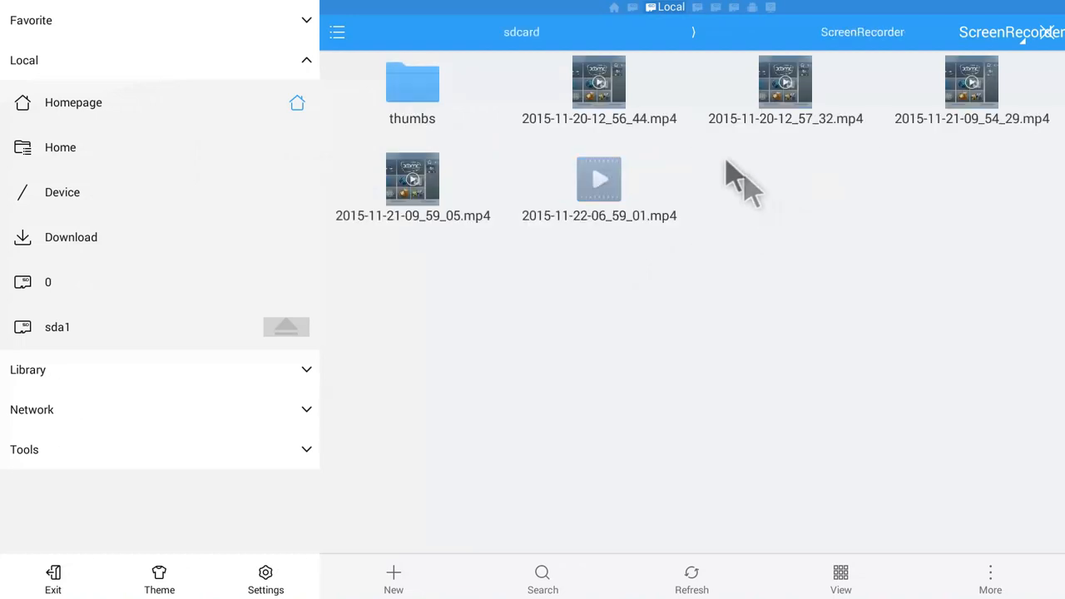
pyautogui.moveTo(712, 196)
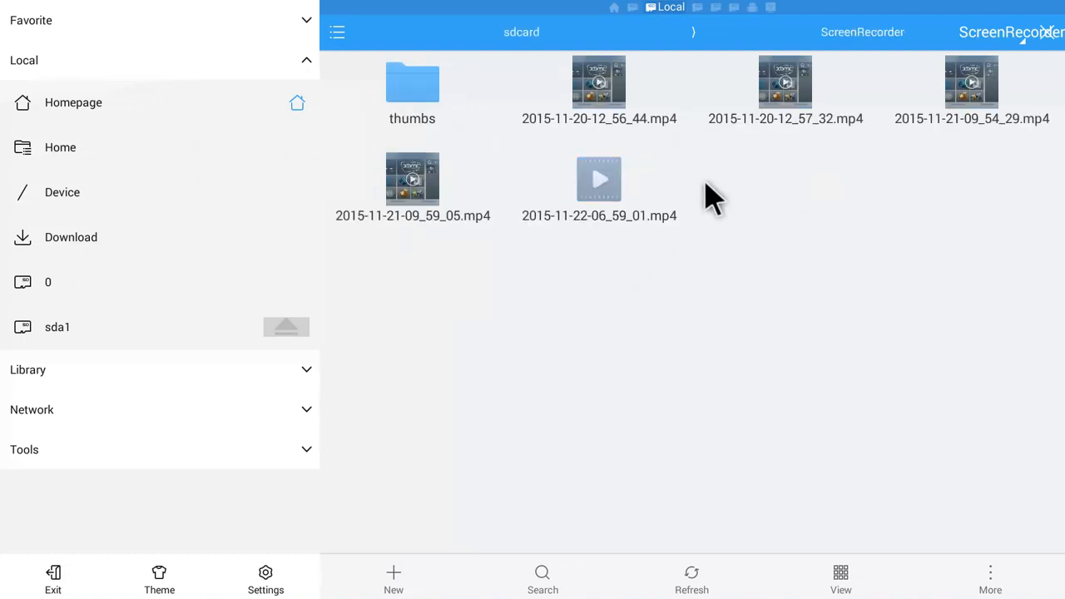
pyautogui.moveTo(708, 183)
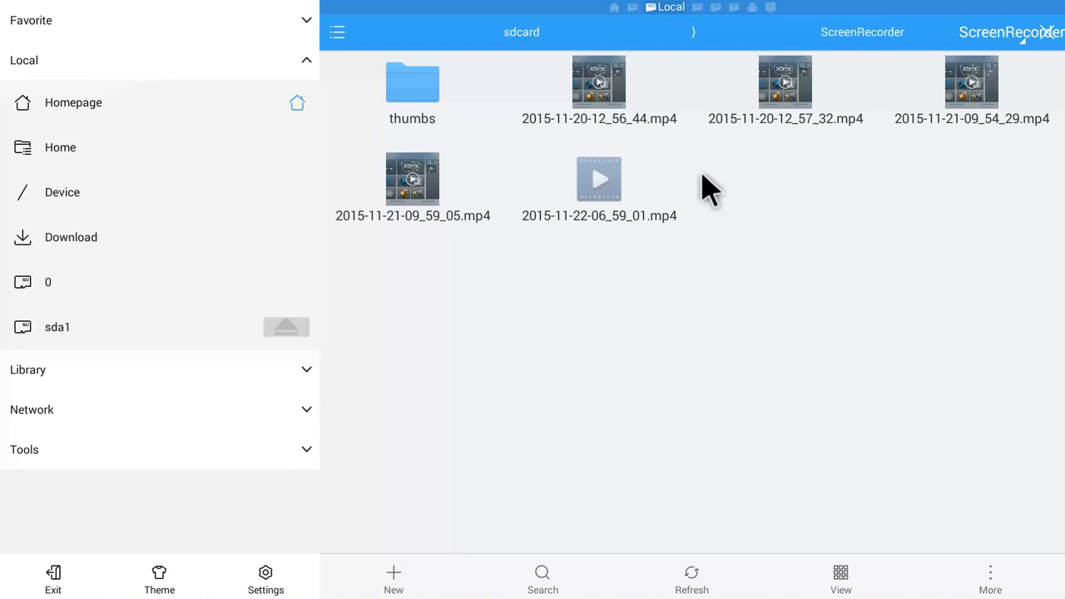
pyautogui.moveTo(697, 166)
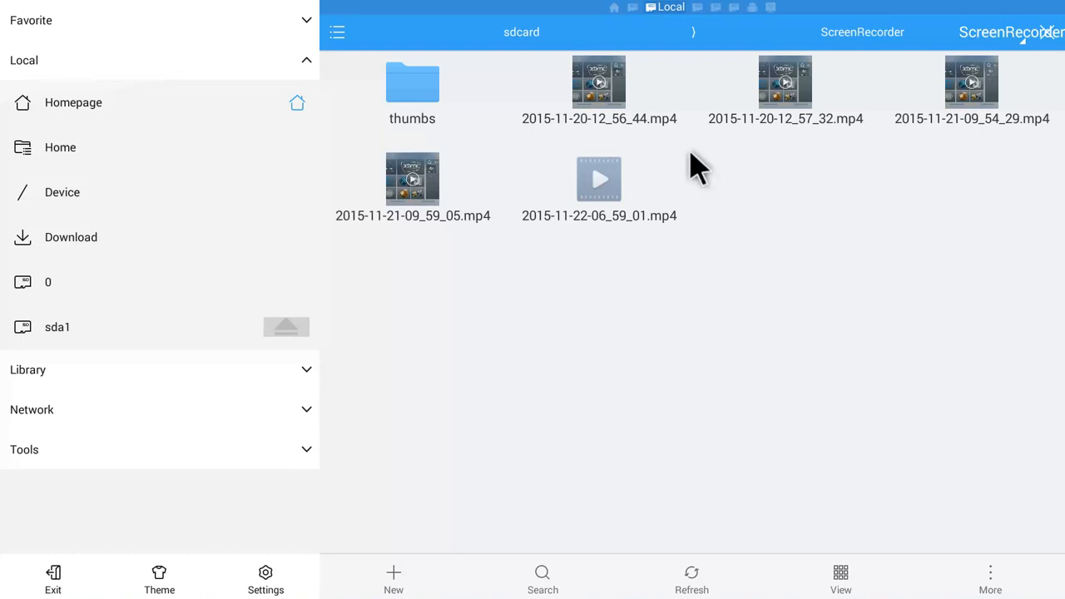
pyautogui.moveTo(653, 125)
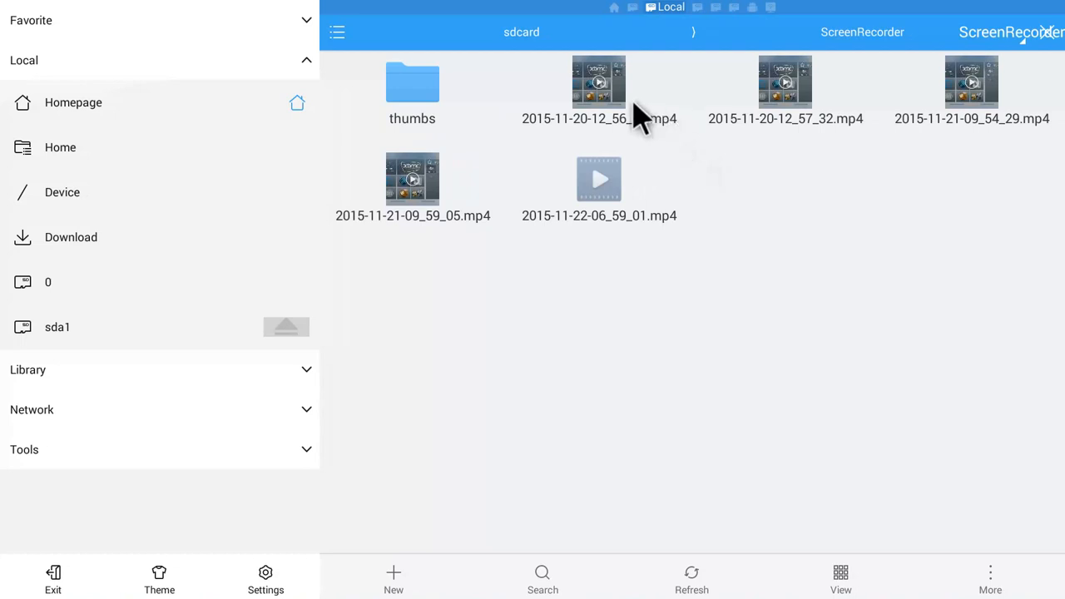
# - Select the four 2015-11-20 and 2015-11-21 mp4 recordings, leaving the newest unselected
pyautogui.click(598, 81)
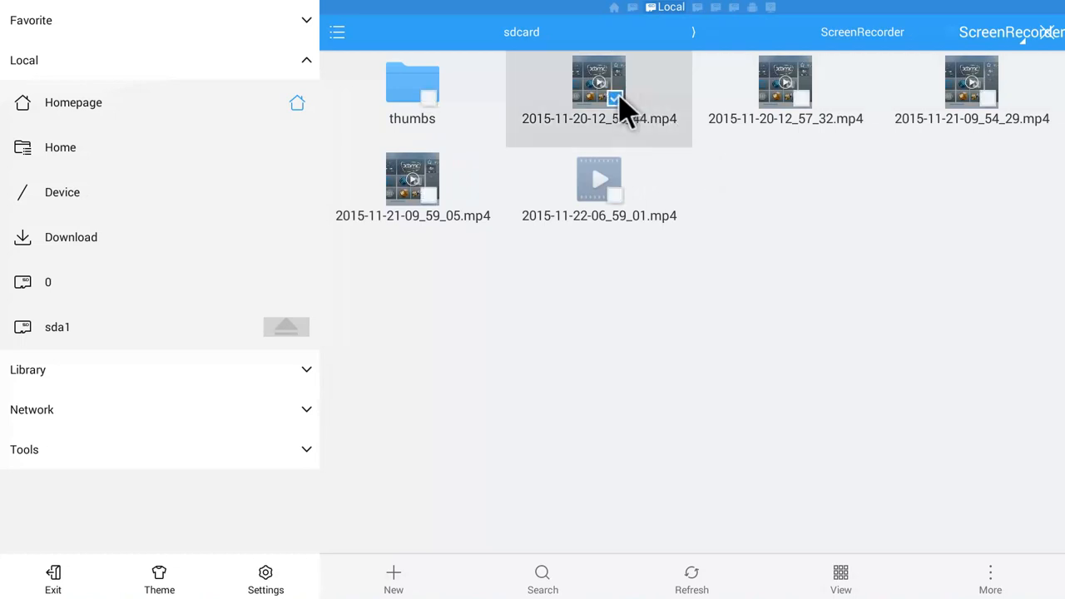
pyautogui.click(600, 91)
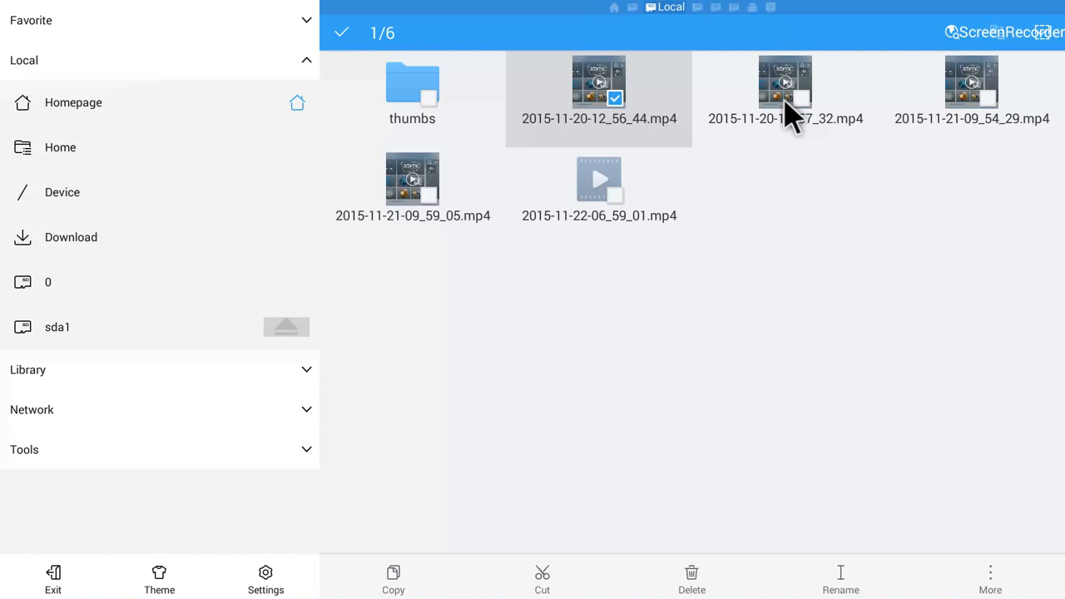
pyautogui.moveTo(828, 125)
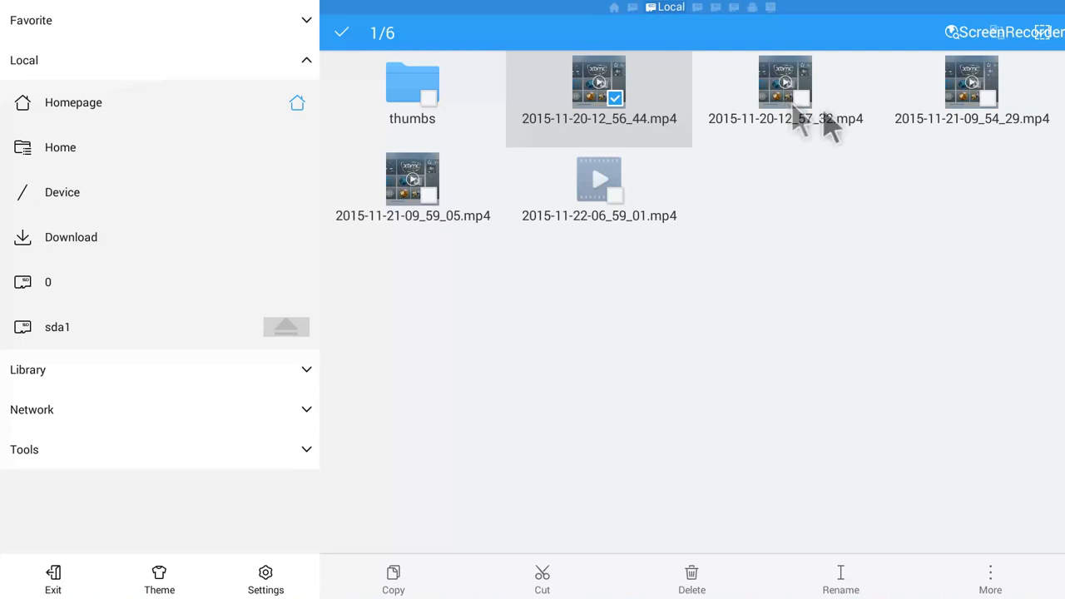
pyautogui.moveTo(803, 113)
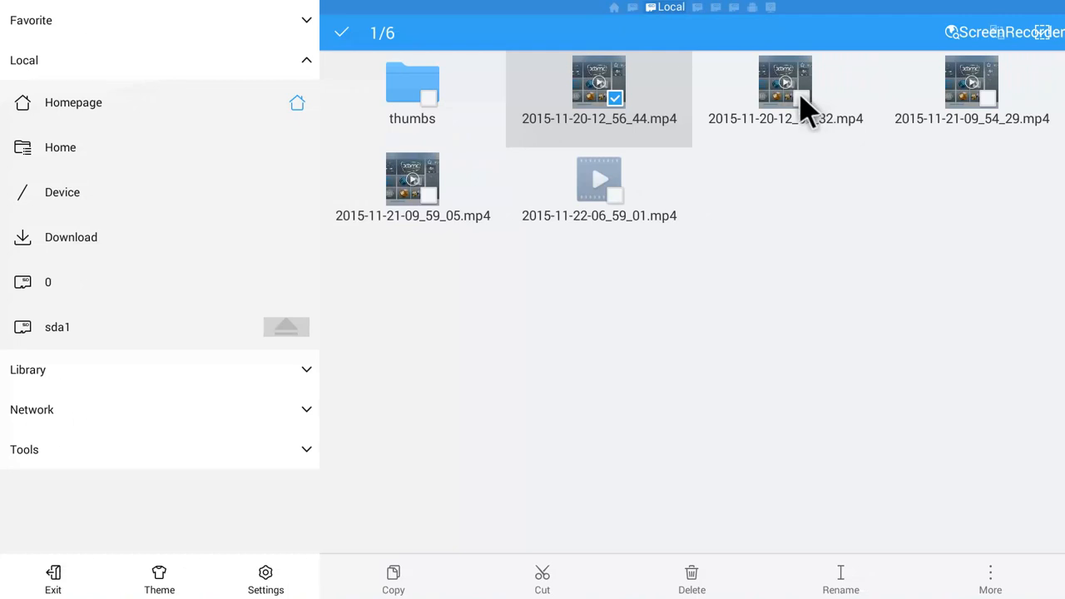
pyautogui.moveTo(807, 134)
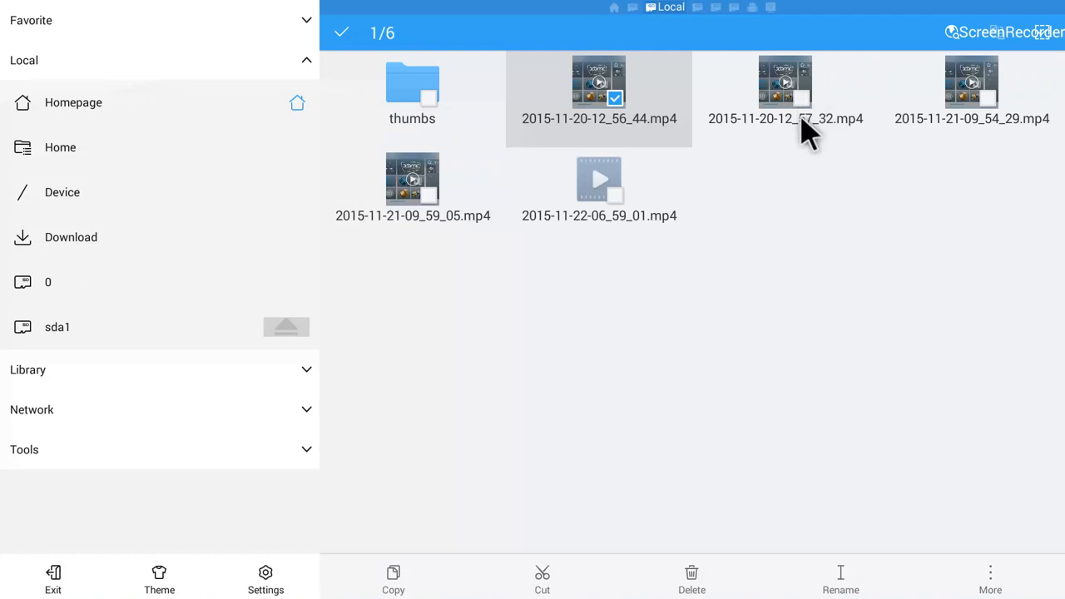
pyautogui.click(784, 83)
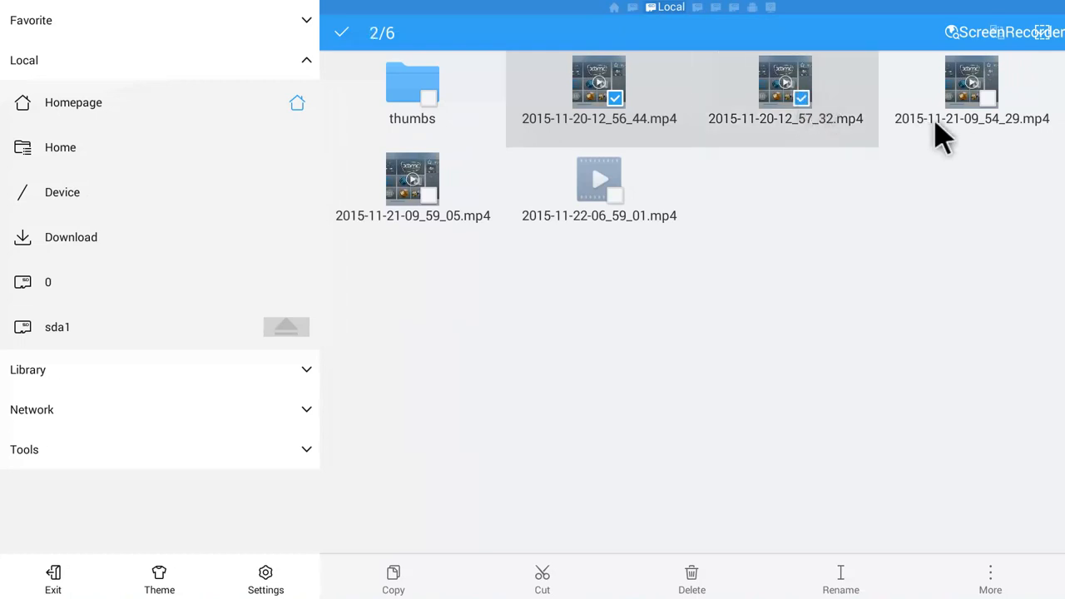
pyautogui.click(972, 81)
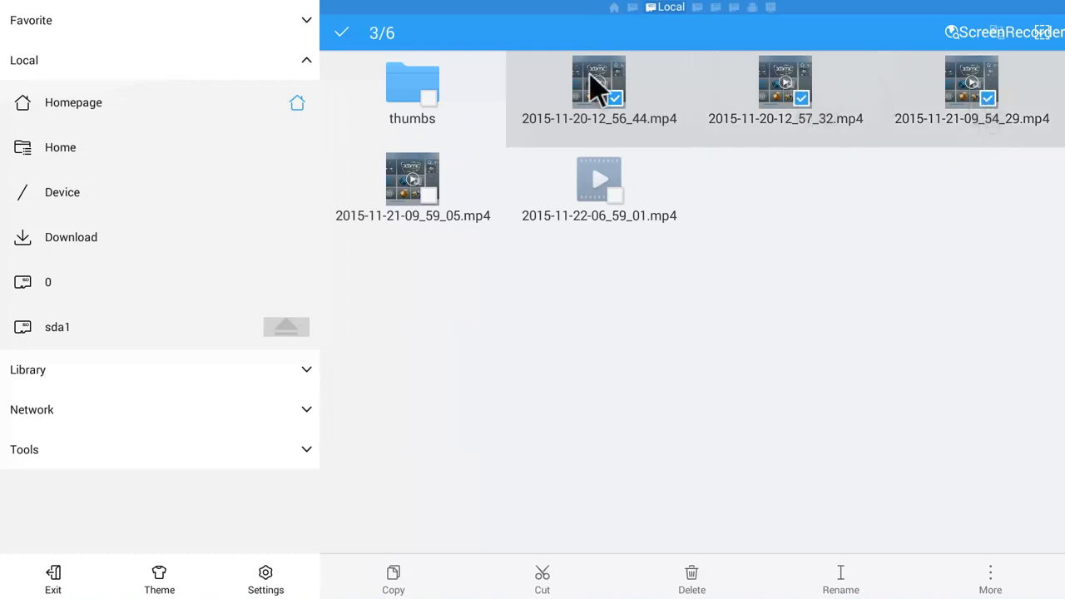
pyautogui.moveTo(429, 212)
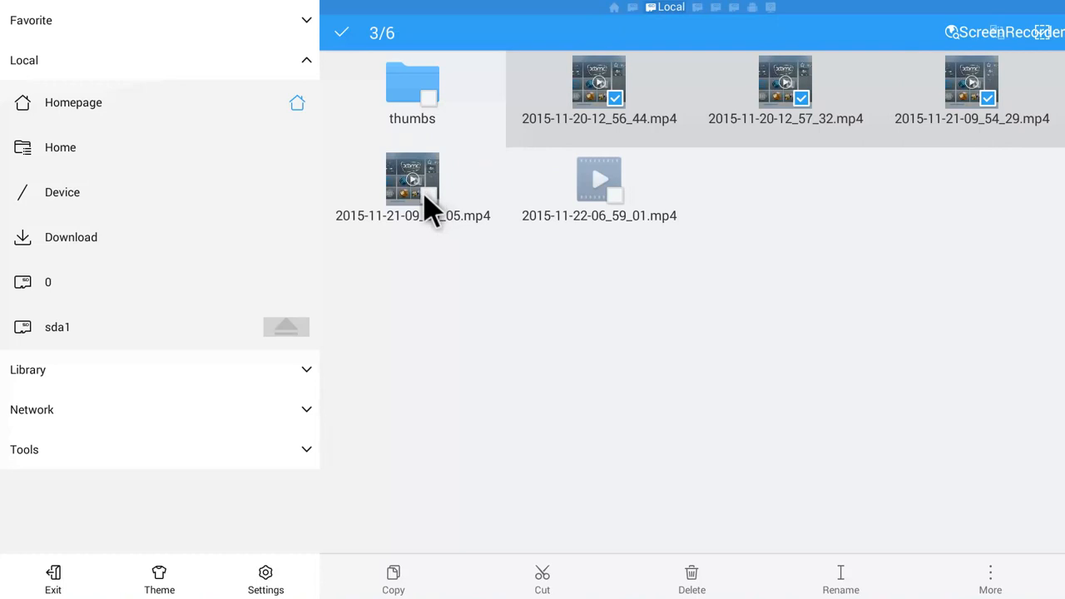
pyautogui.click(413, 179)
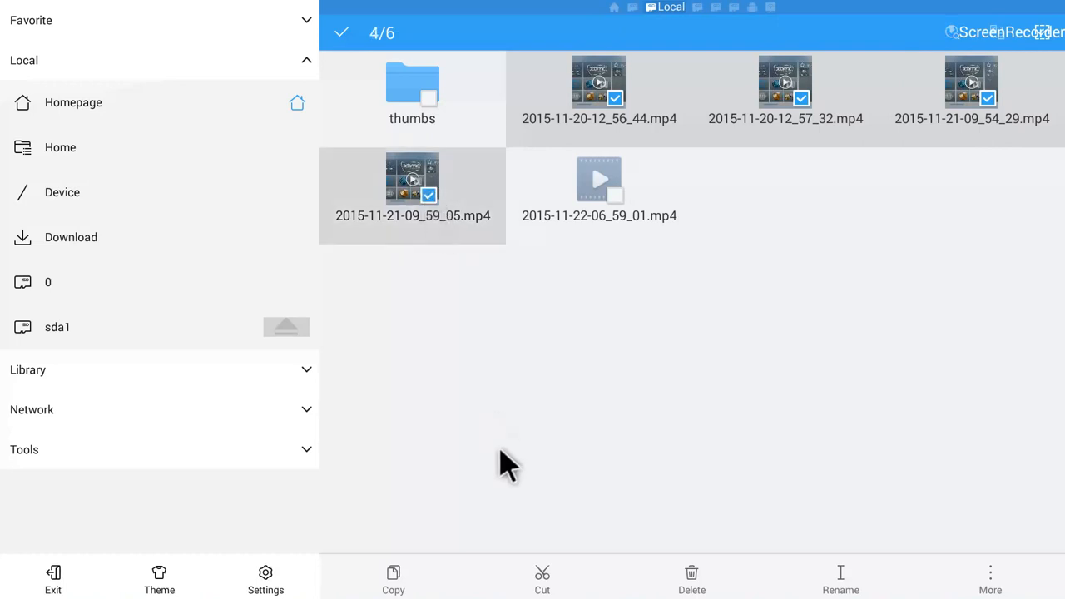
pyautogui.moveTo(542, 579)
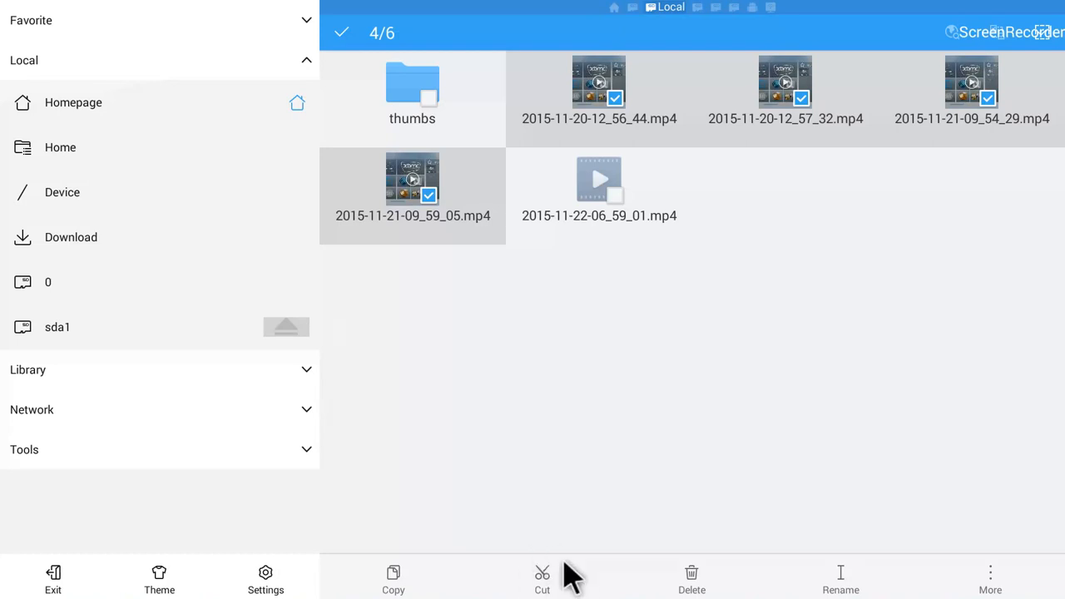
pyautogui.moveTo(531, 565)
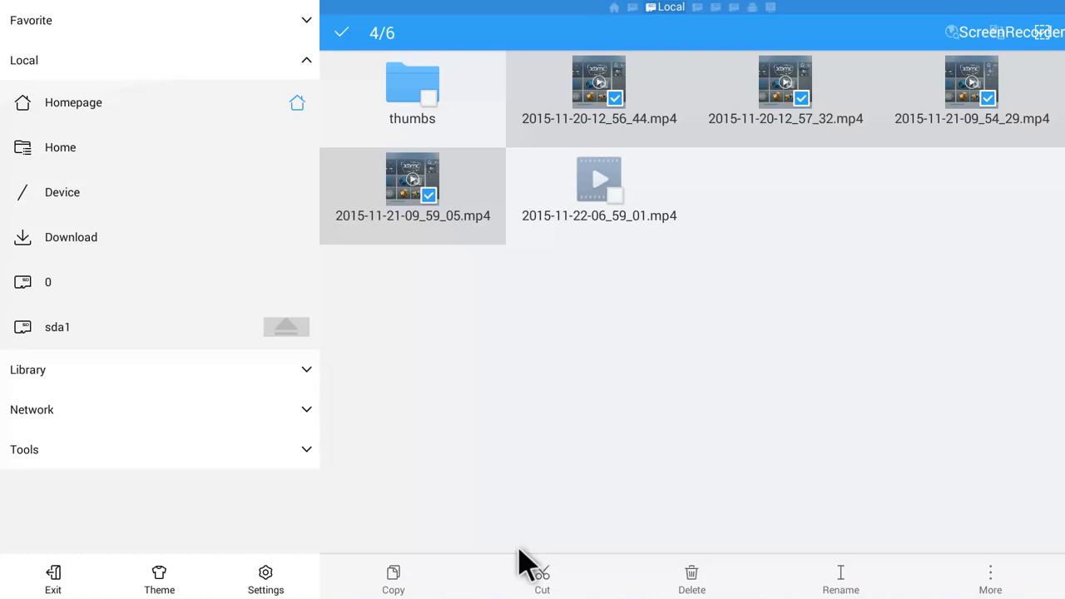
pyautogui.moveTo(542, 578)
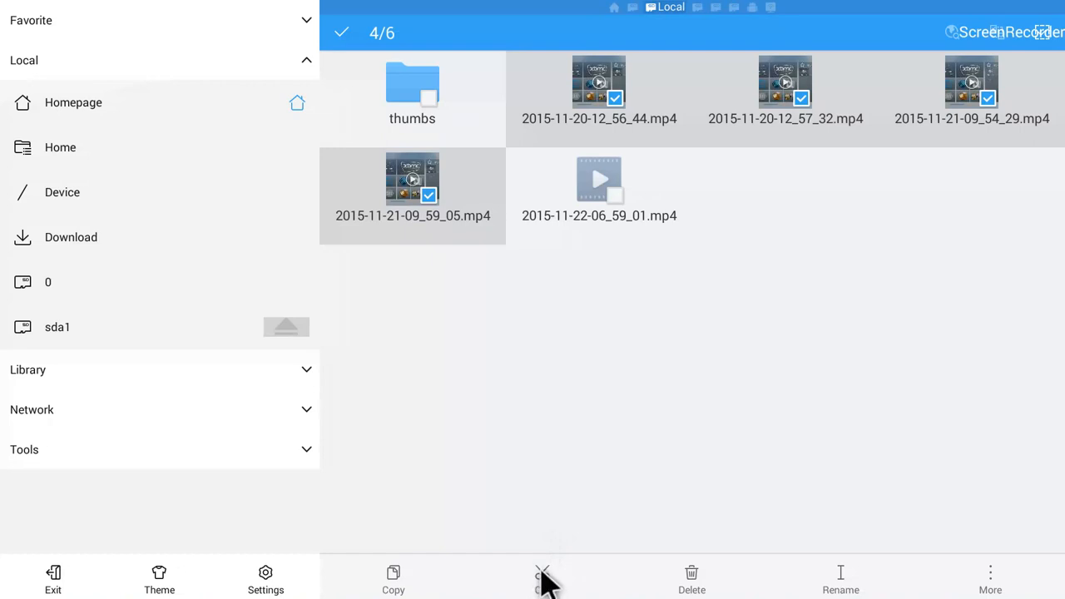
# - Cut the four selected recordings and open the sda1 USB drive
pyautogui.click(546, 574)
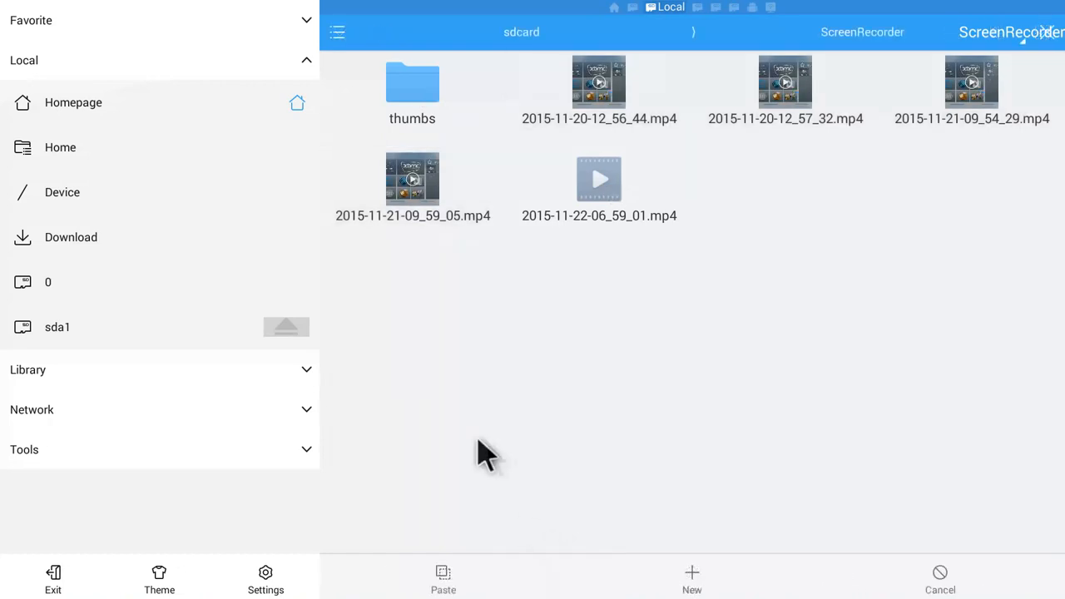
pyautogui.moveTo(129, 167)
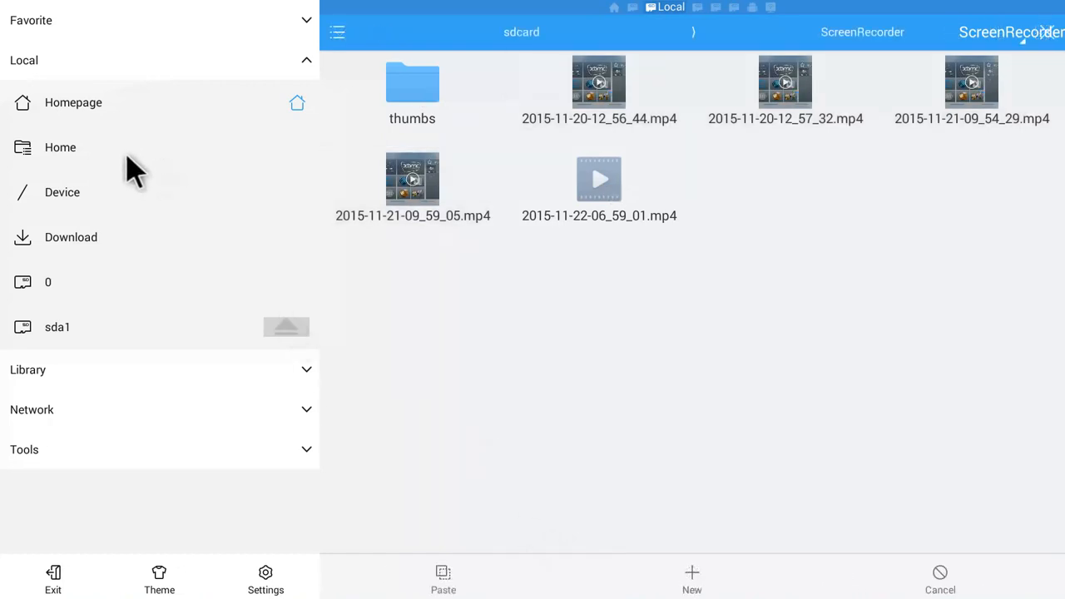
pyautogui.moveTo(123, 171)
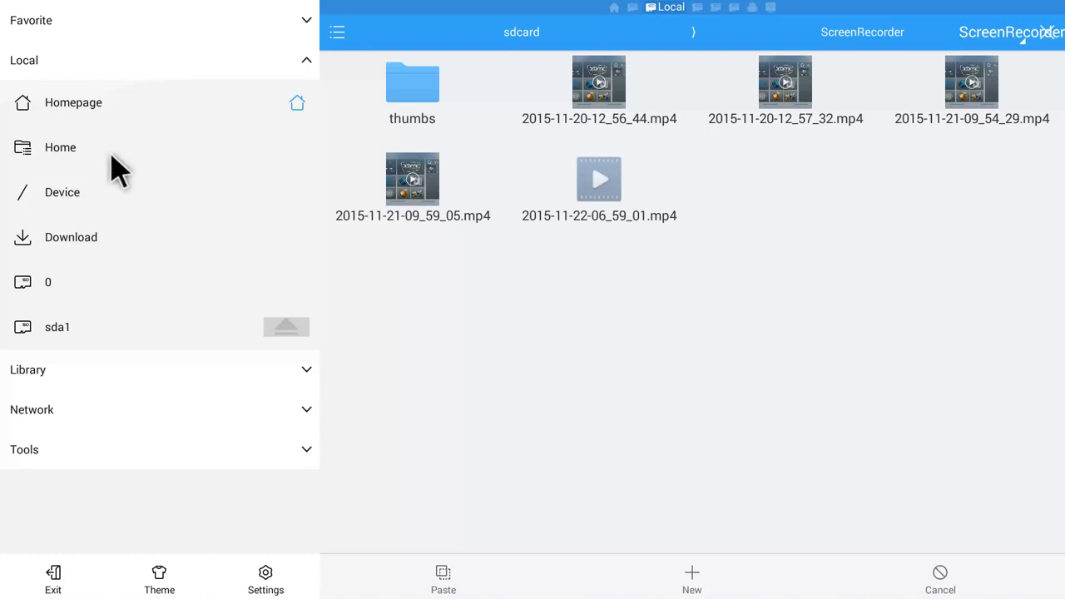
pyautogui.moveTo(100, 283)
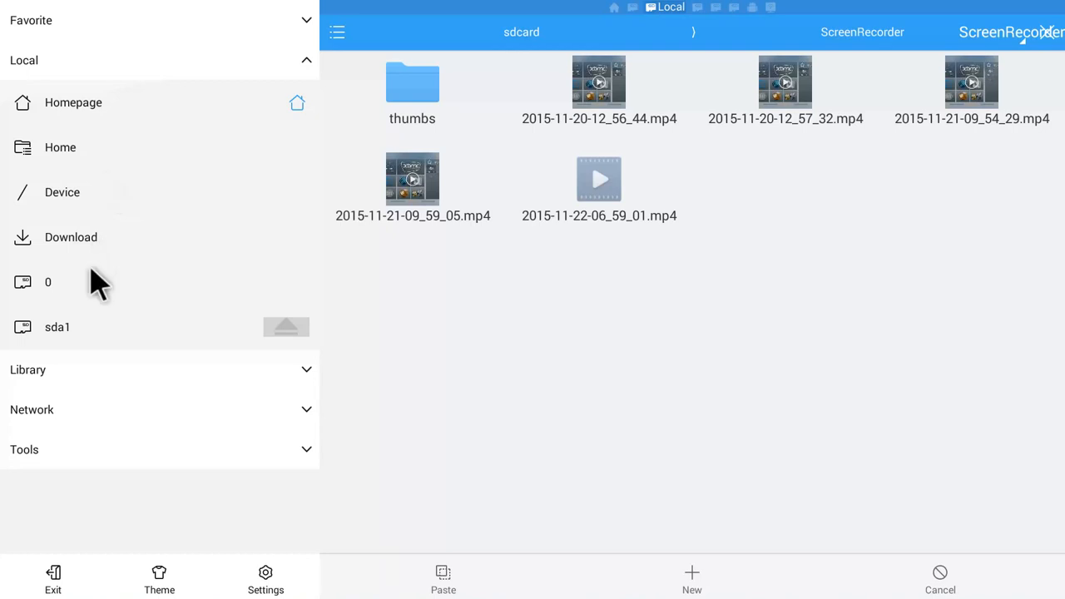
pyautogui.click(56, 326)
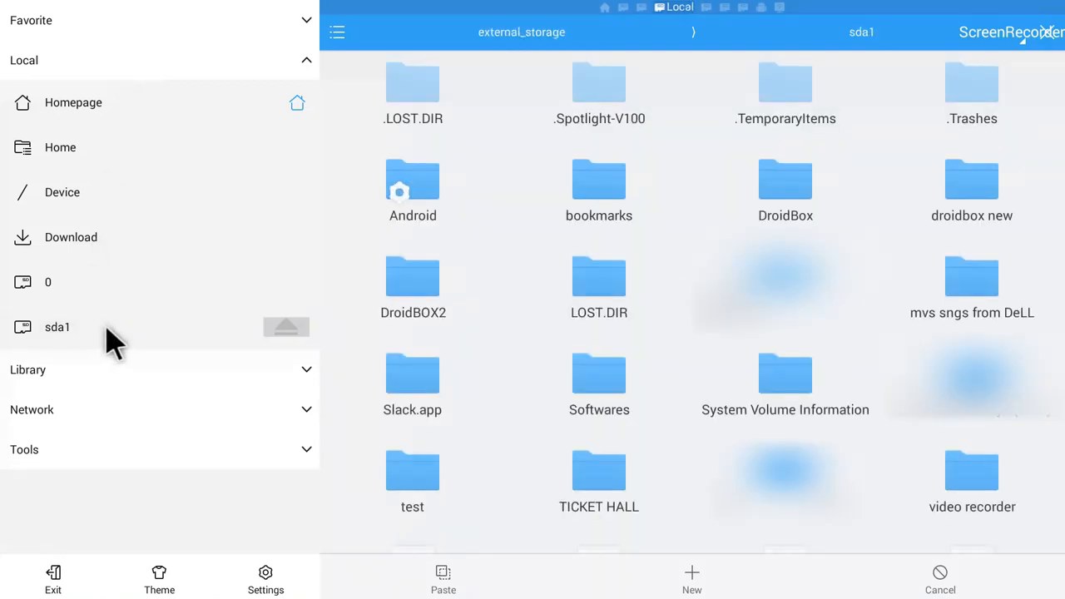
pyautogui.moveTo(75, 349)
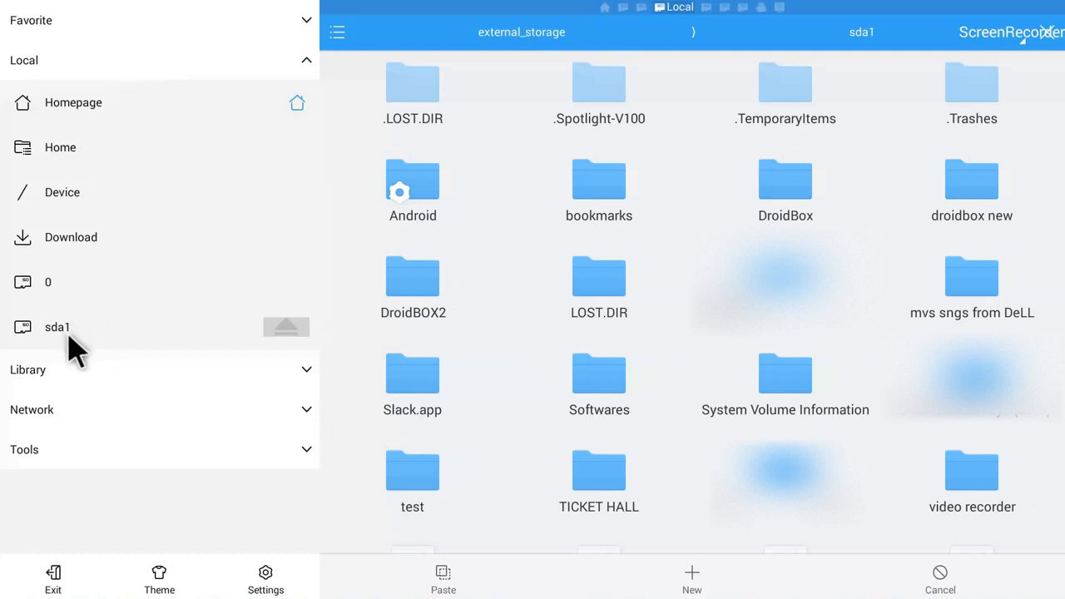
pyautogui.moveTo(703, 587)
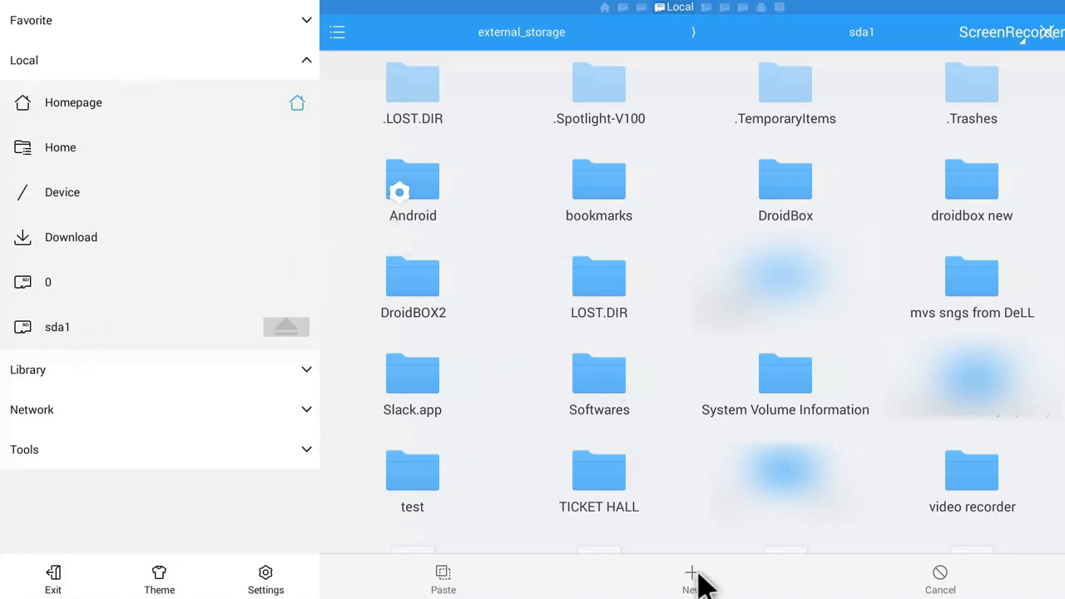
# - Bring up the New folder dialog on the sda1 drive
pyautogui.click(691, 579)
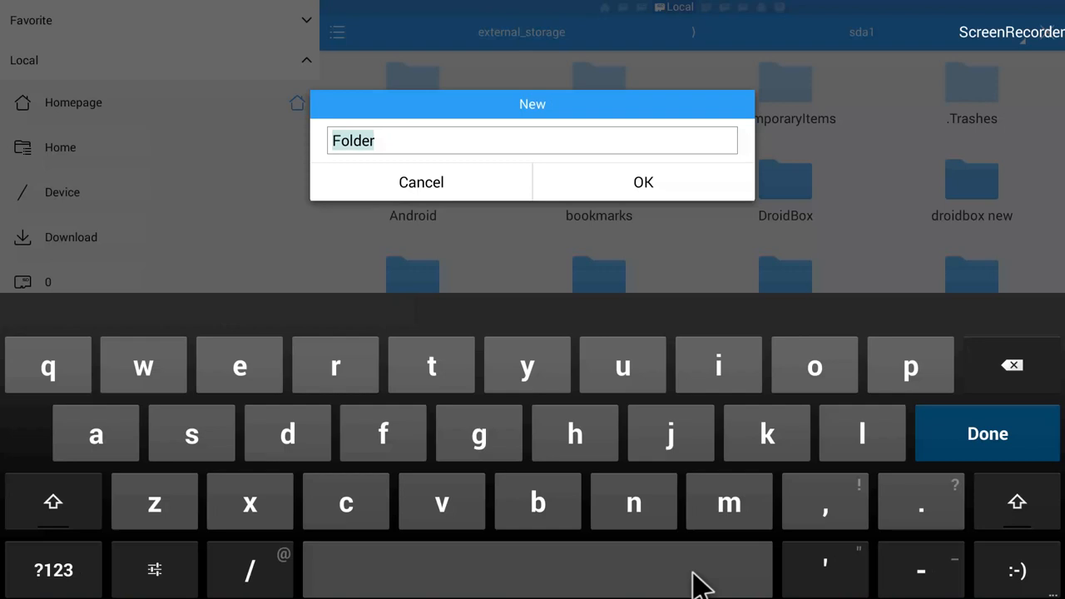
# - Name the new folder 'reccut' and confirm it on sda1
pyautogui.write('rec')
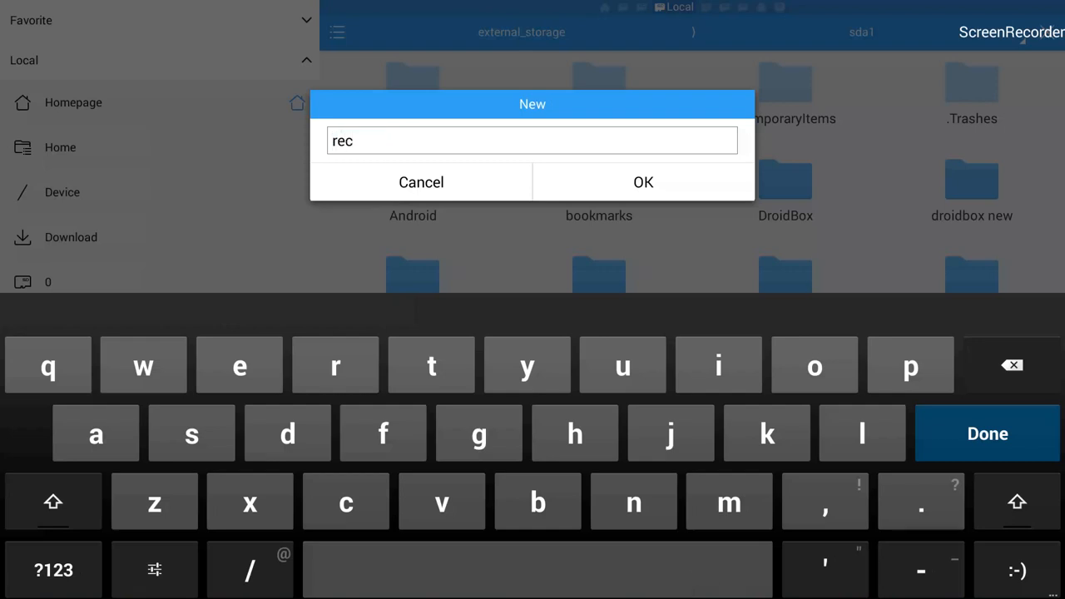
pyautogui.write('cu')
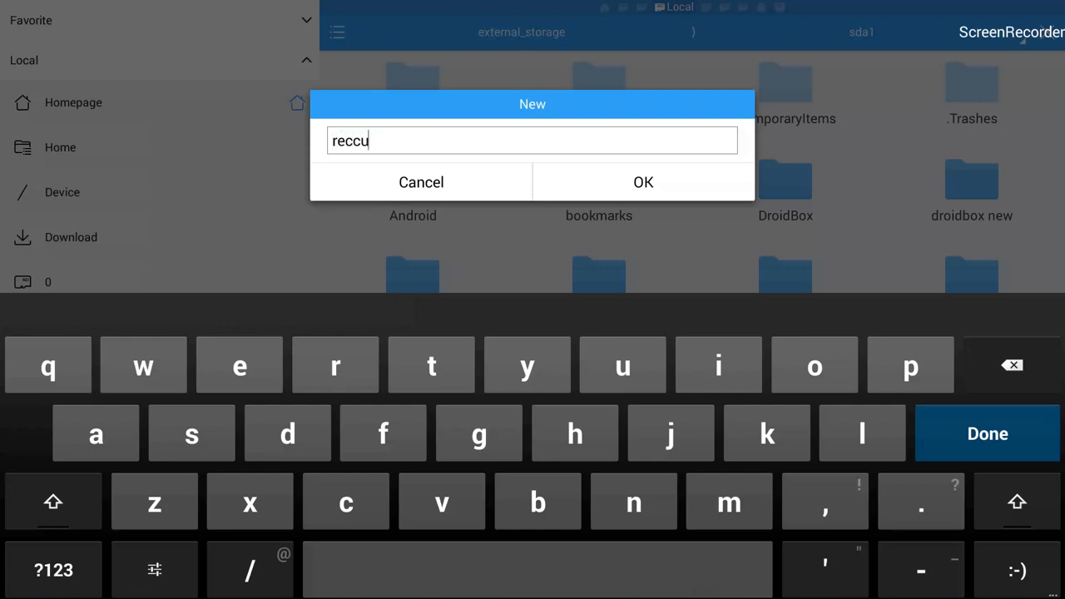
pyautogui.write('t')
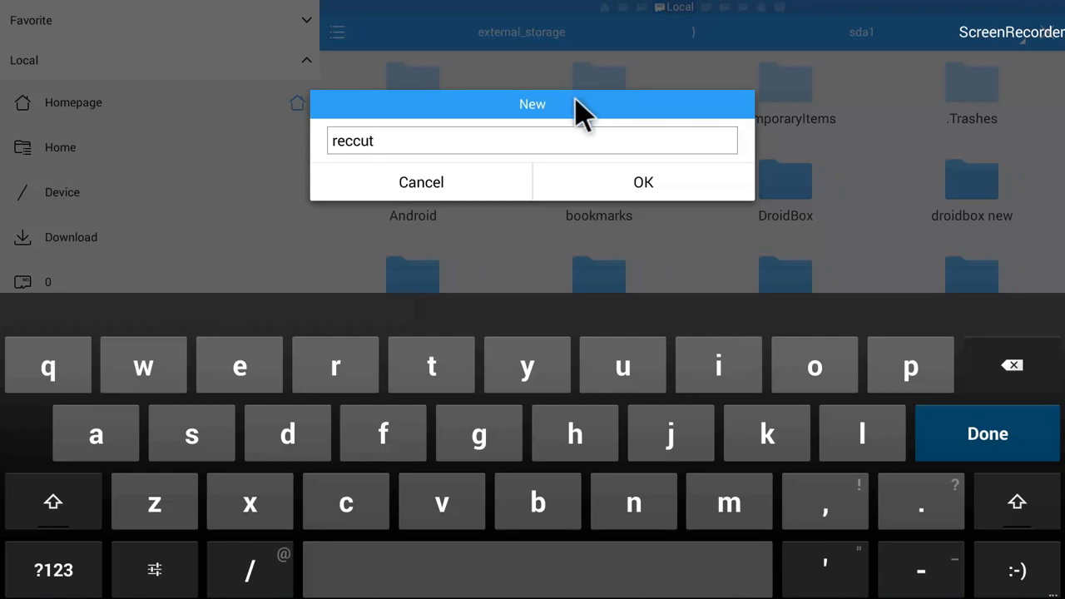
pyautogui.click(644, 183)
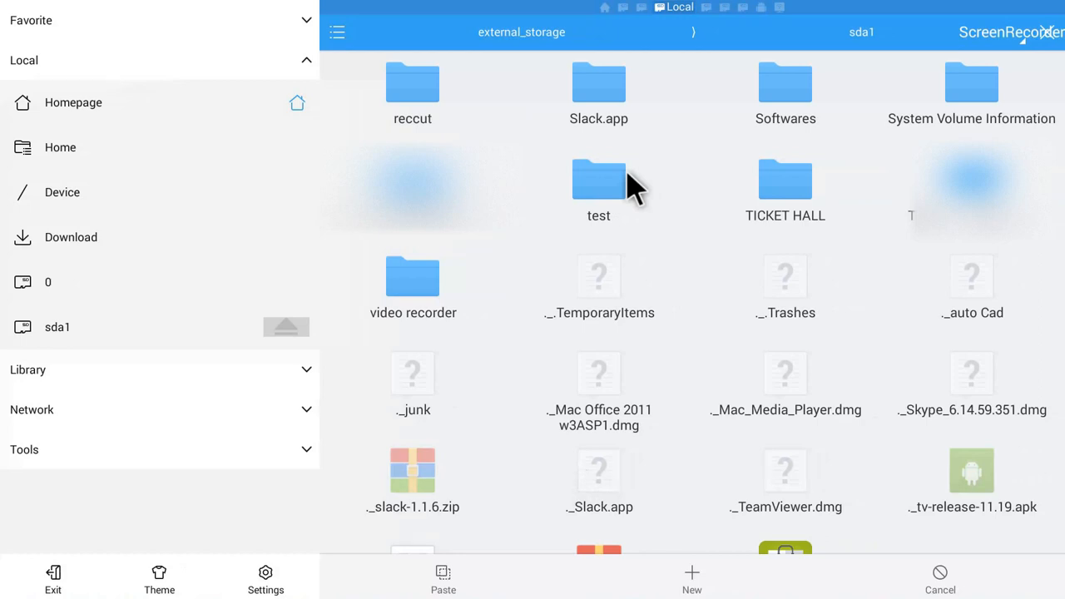
pyautogui.moveTo(616, 295)
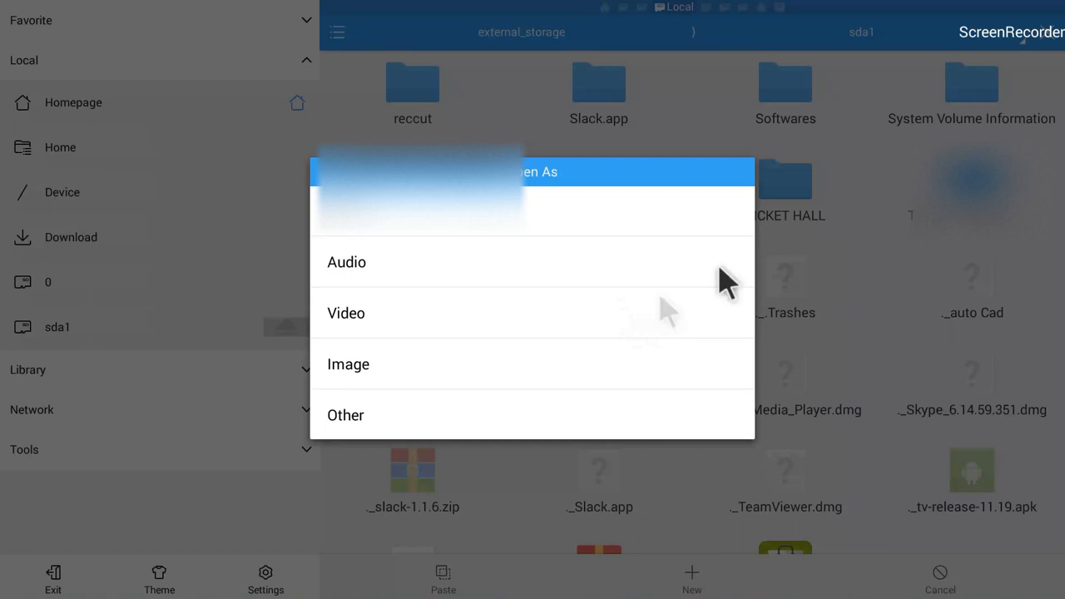
pyautogui.moveTo(778, 291)
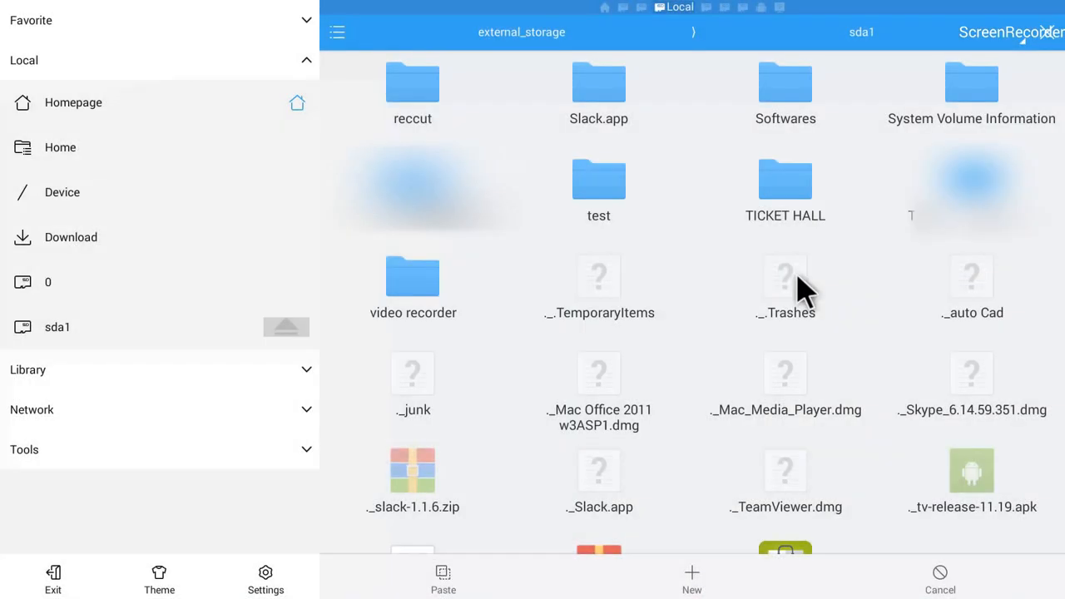
pyautogui.moveTo(652, 211)
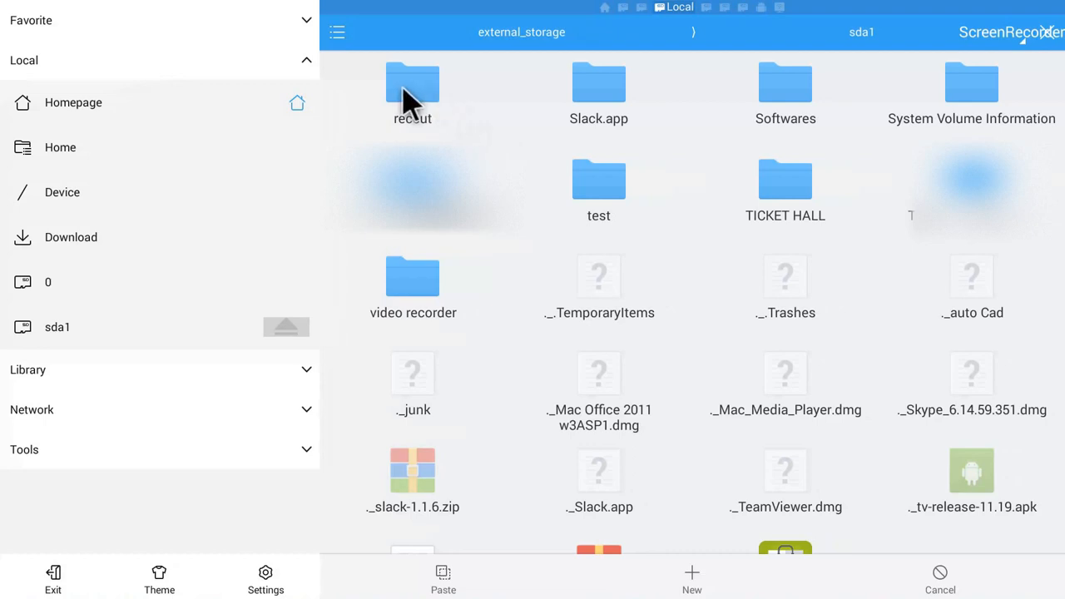
pyautogui.moveTo(433, 100)
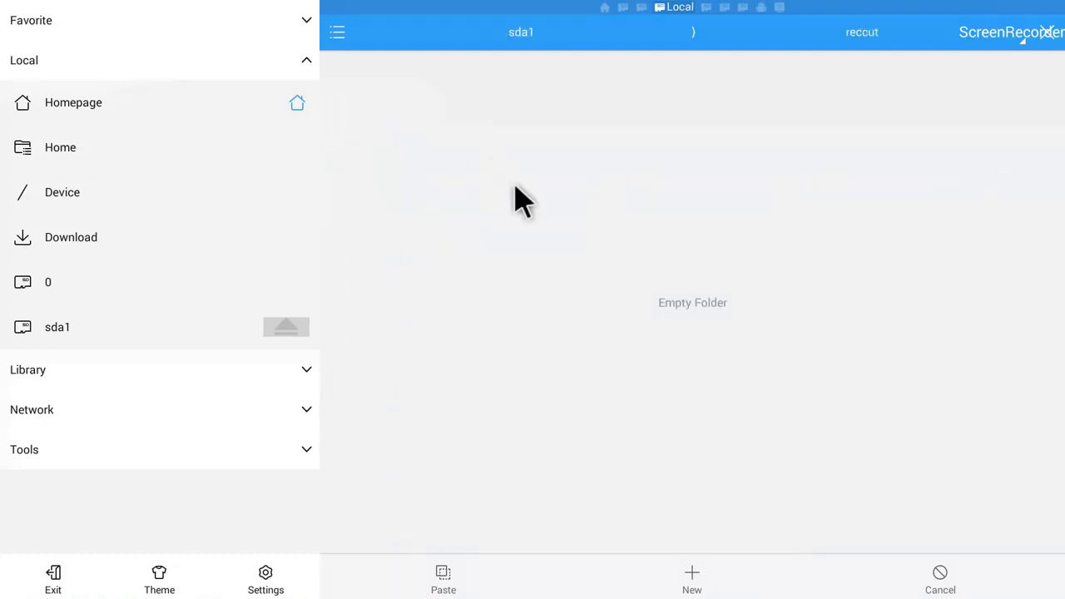
pyautogui.moveTo(521, 399)
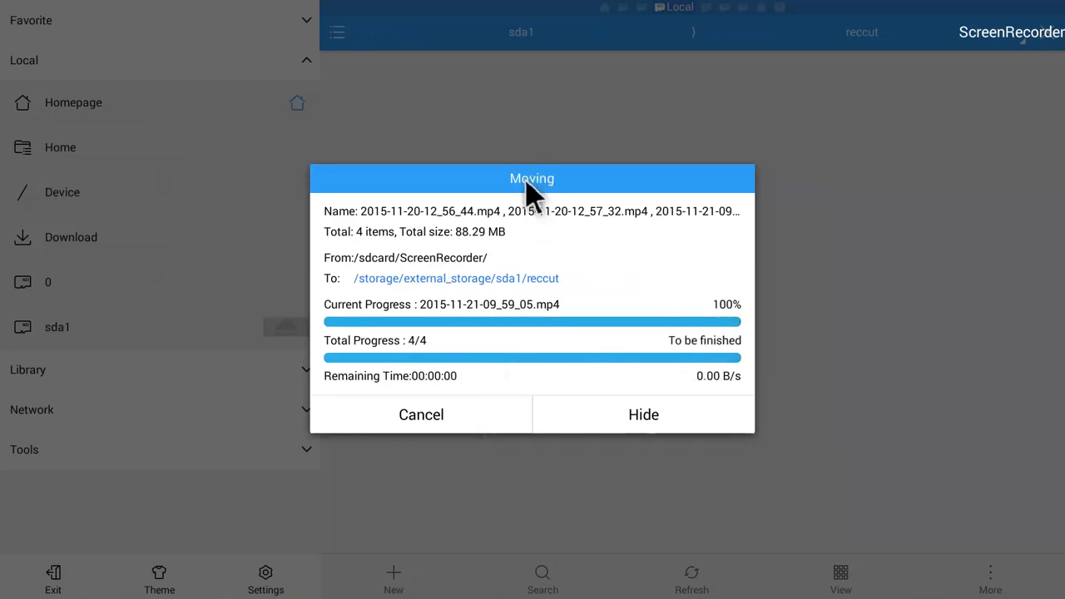
pyautogui.moveTo(541, 204)
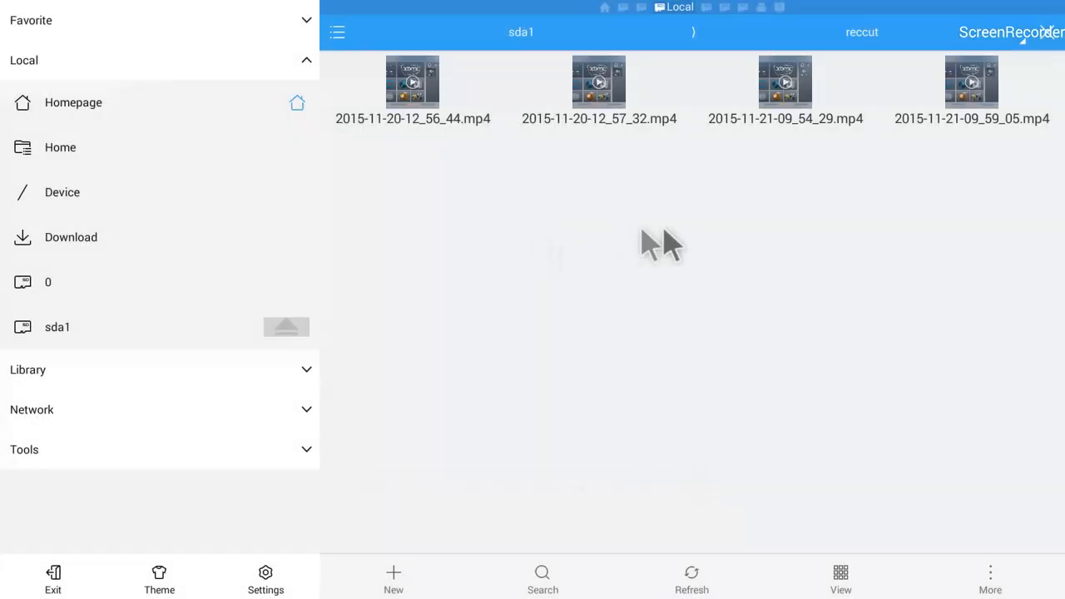
pyautogui.moveTo(371, 71)
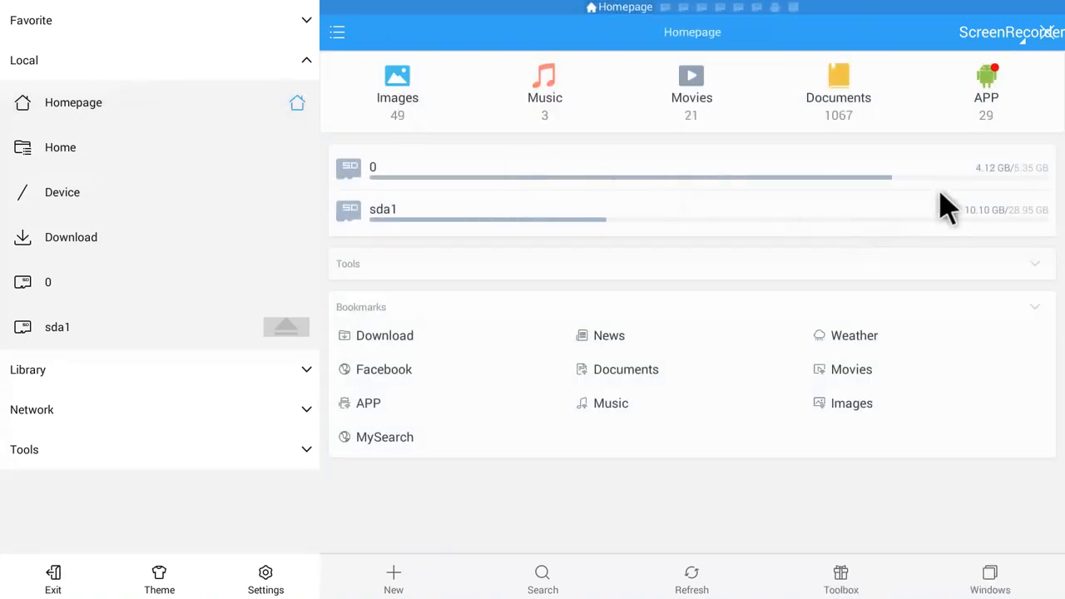
pyautogui.moveTo(957, 200)
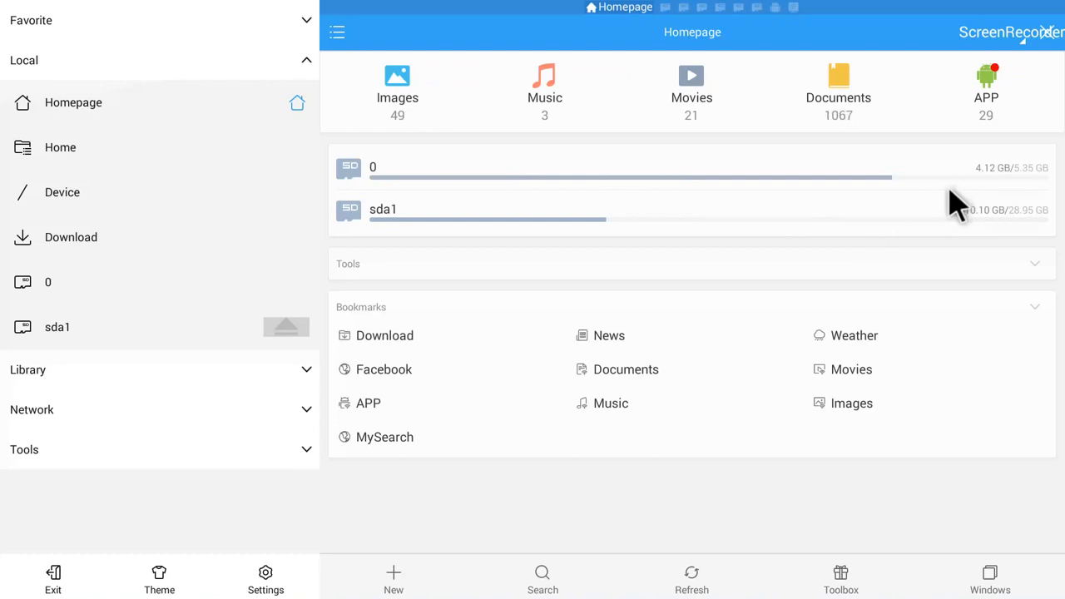
pyautogui.moveTo(383, 225)
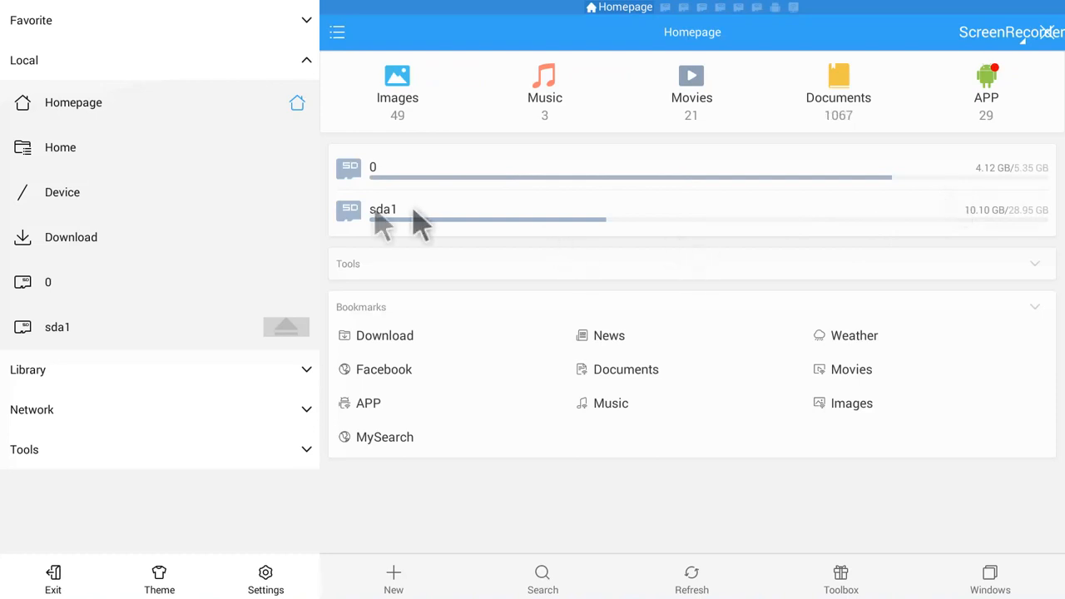
pyautogui.moveTo(275, 316)
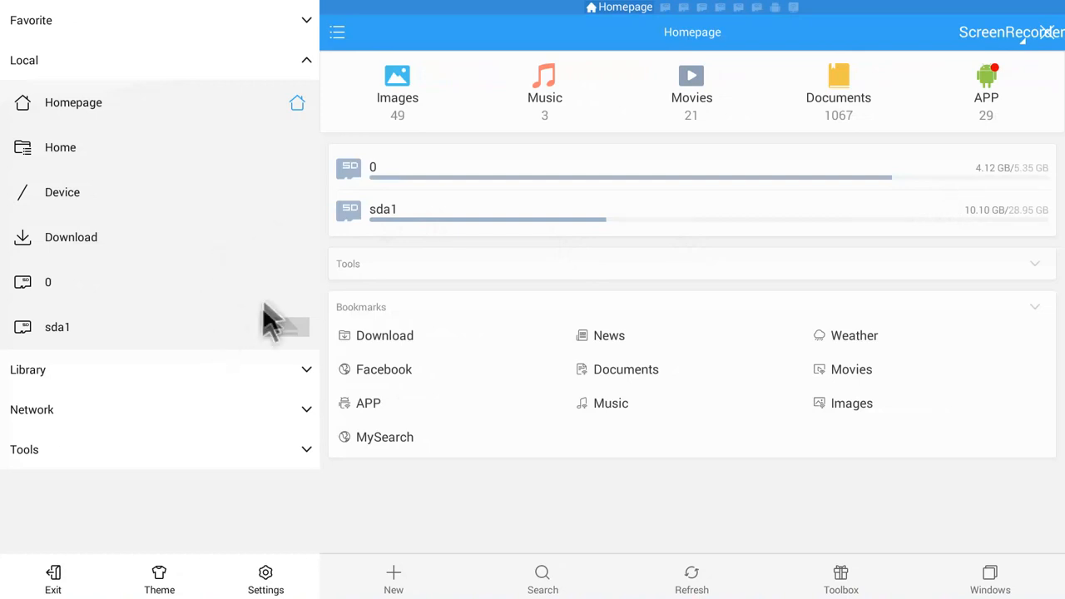
pyautogui.moveTo(278, 464)
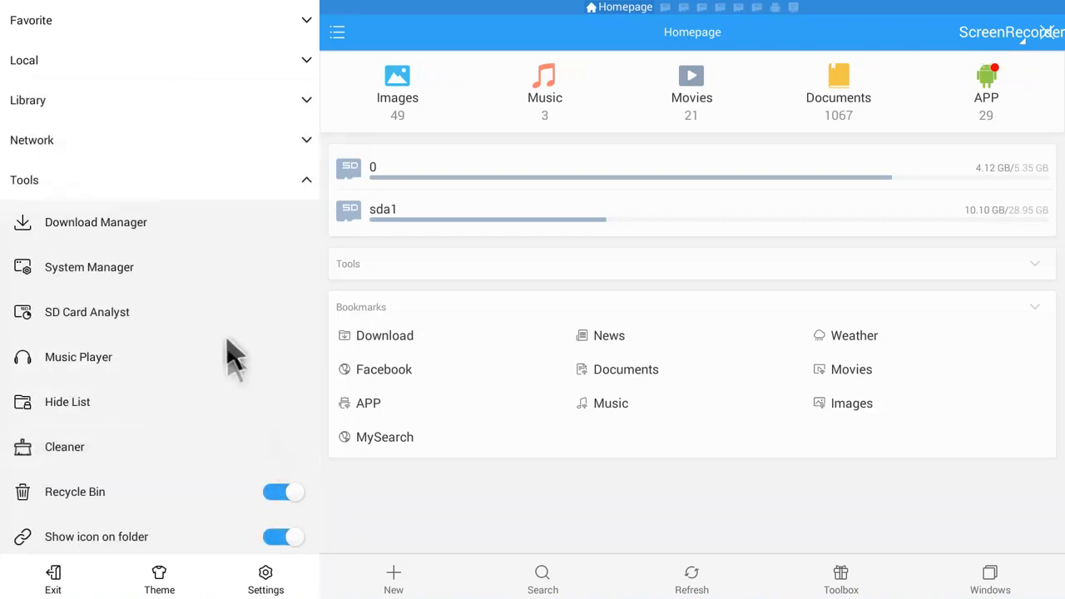
pyautogui.moveTo(592, 325)
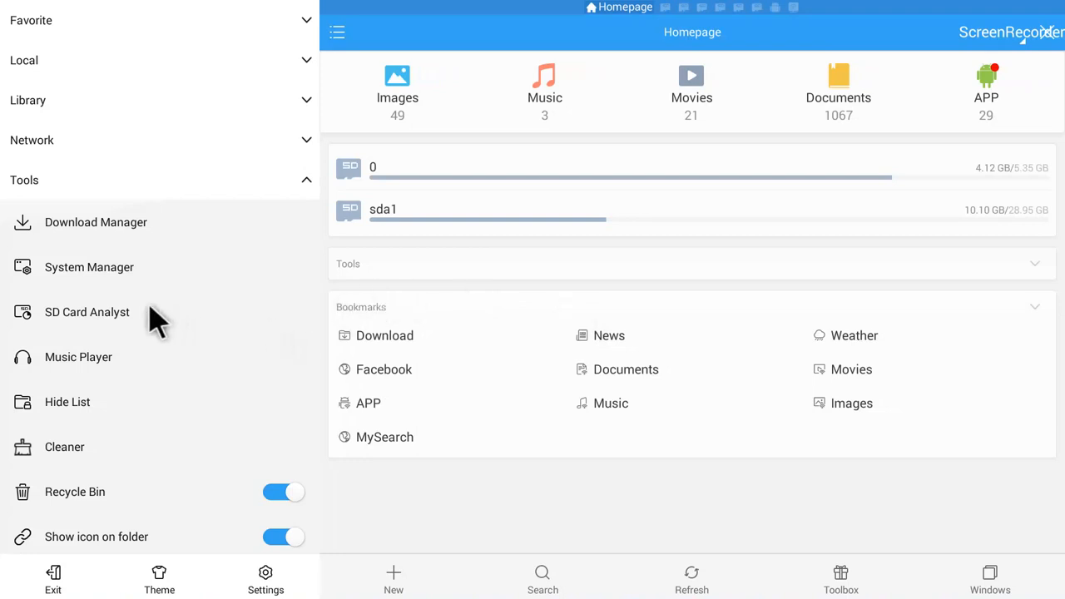
pyautogui.moveTo(149, 333)
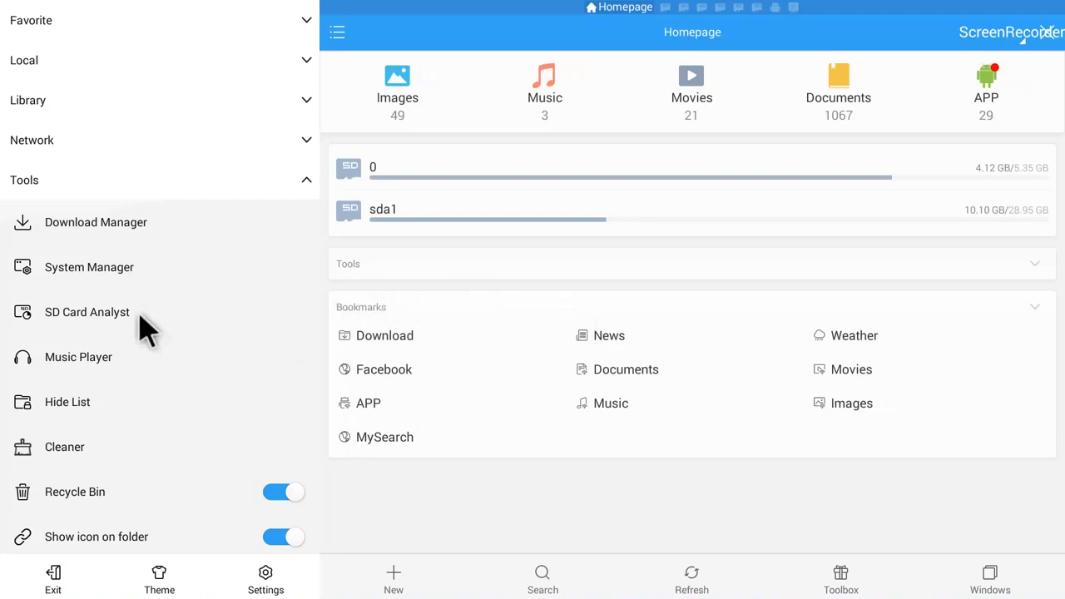
pyautogui.moveTo(79, 204)
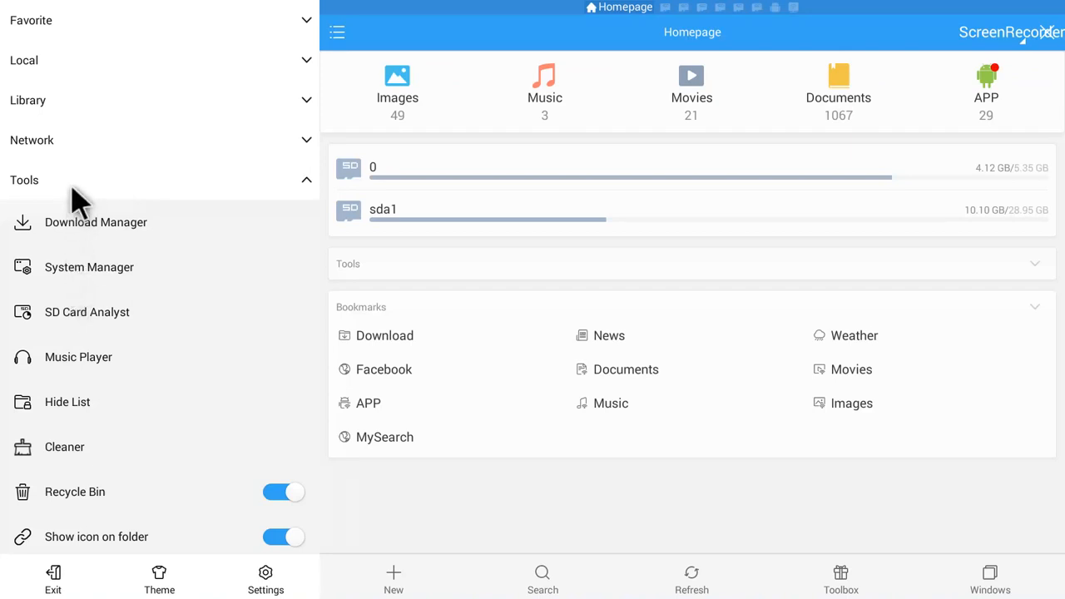
pyautogui.moveTo(83, 396)
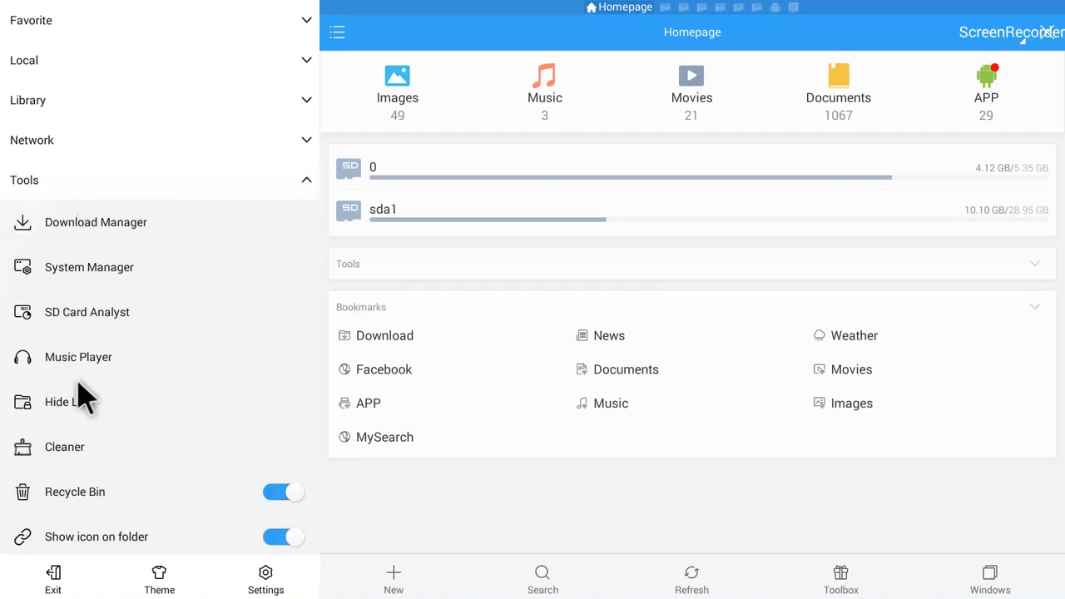
# - Launch SD Card Analyst from Tools to view internal storage folder sizes
pyautogui.click(87, 311)
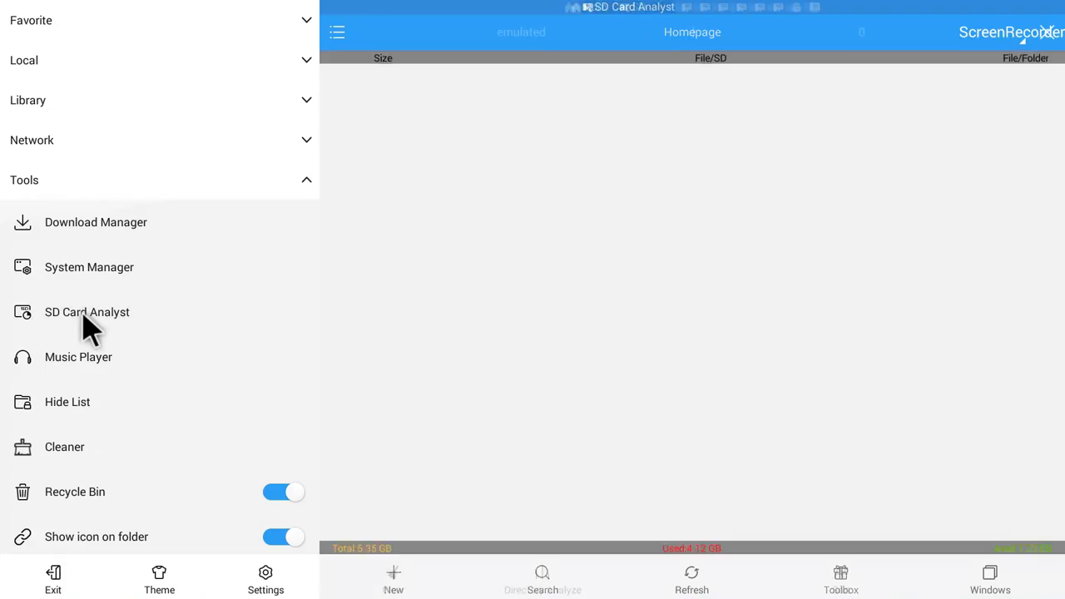
pyautogui.click(87, 312)
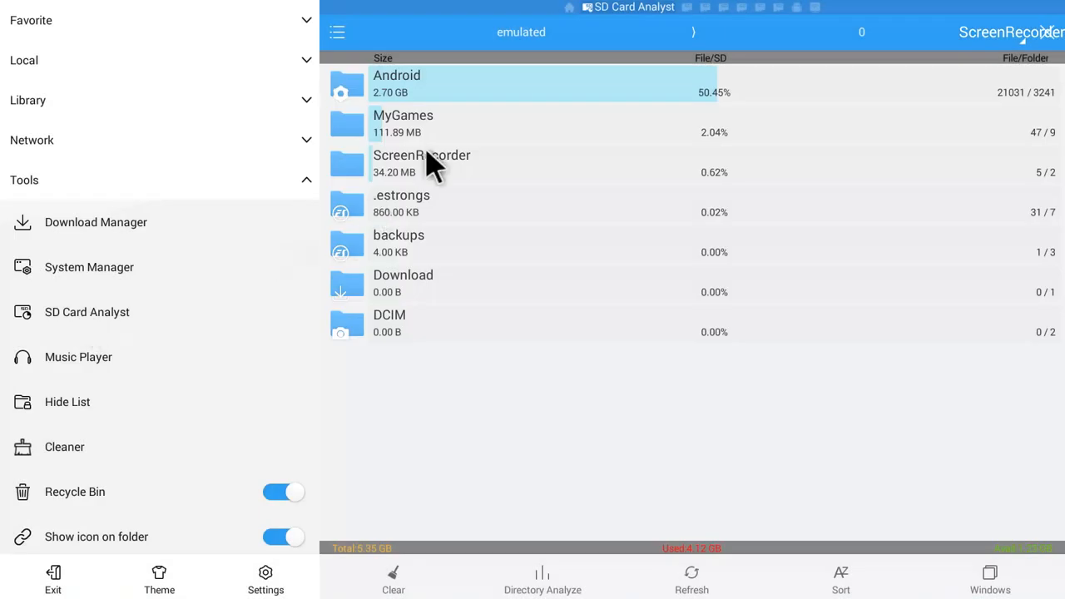
pyautogui.moveTo(445, 95)
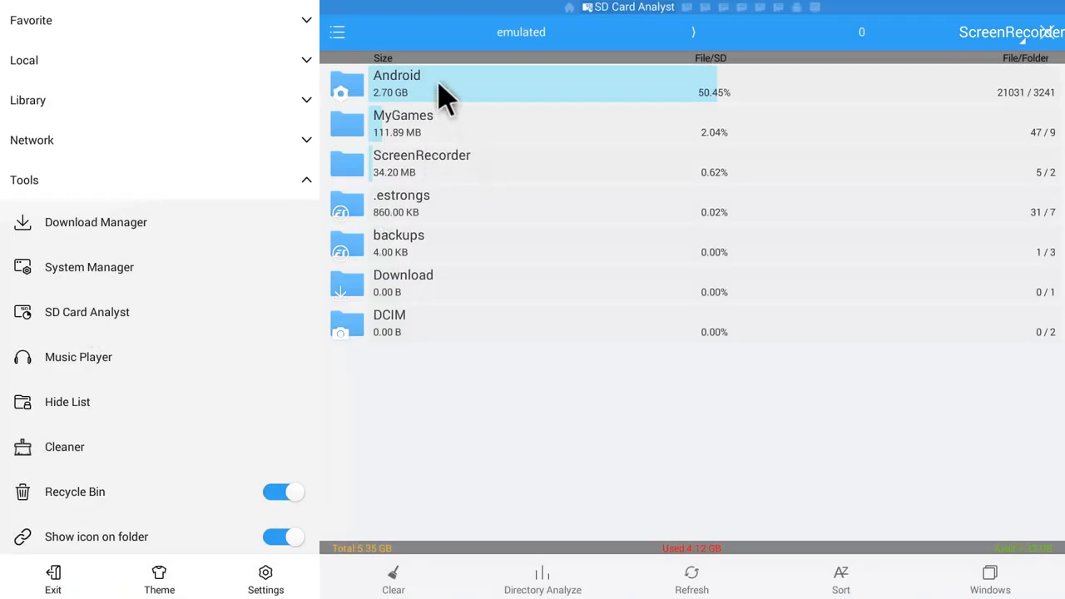
# - Drill into Android/obb in SD Card Analyst to find the 1.42 GB Gameloft folder, then return to Homepage
pyautogui.click(397, 84)
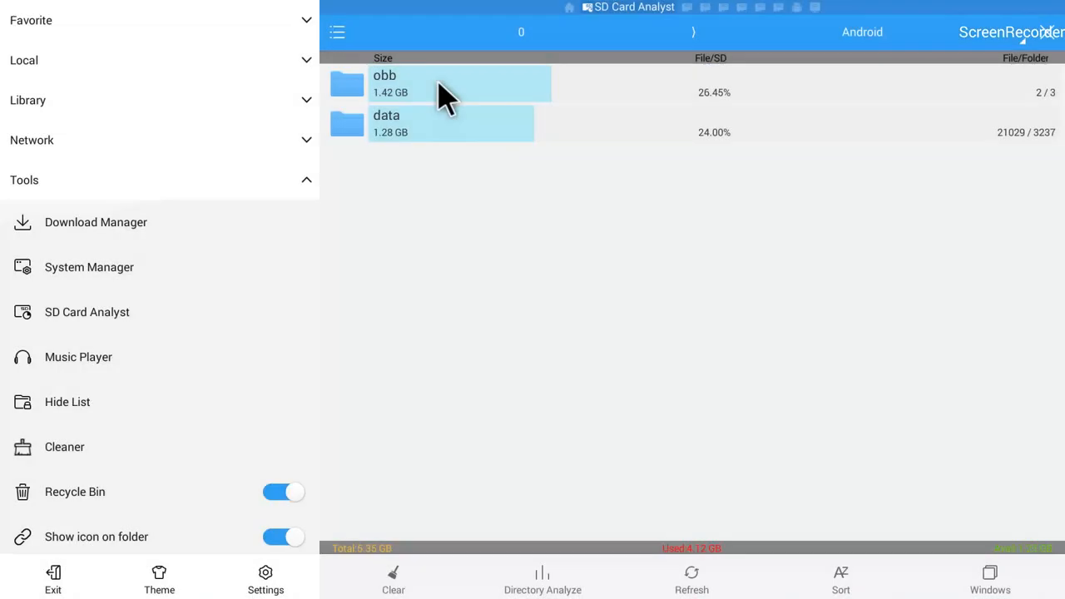
pyautogui.moveTo(441, 112)
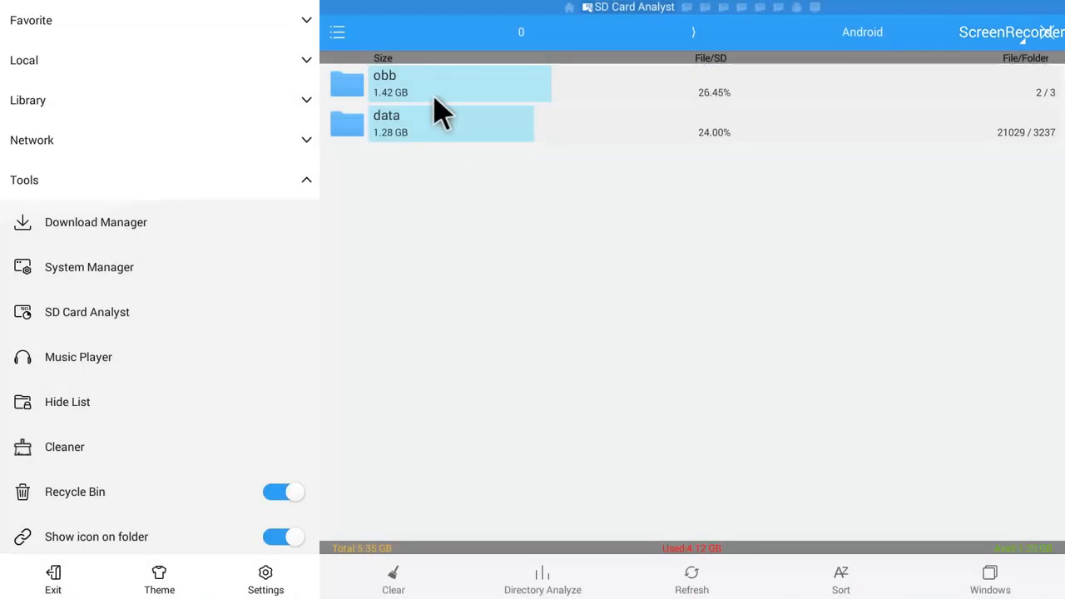
pyautogui.moveTo(454, 117)
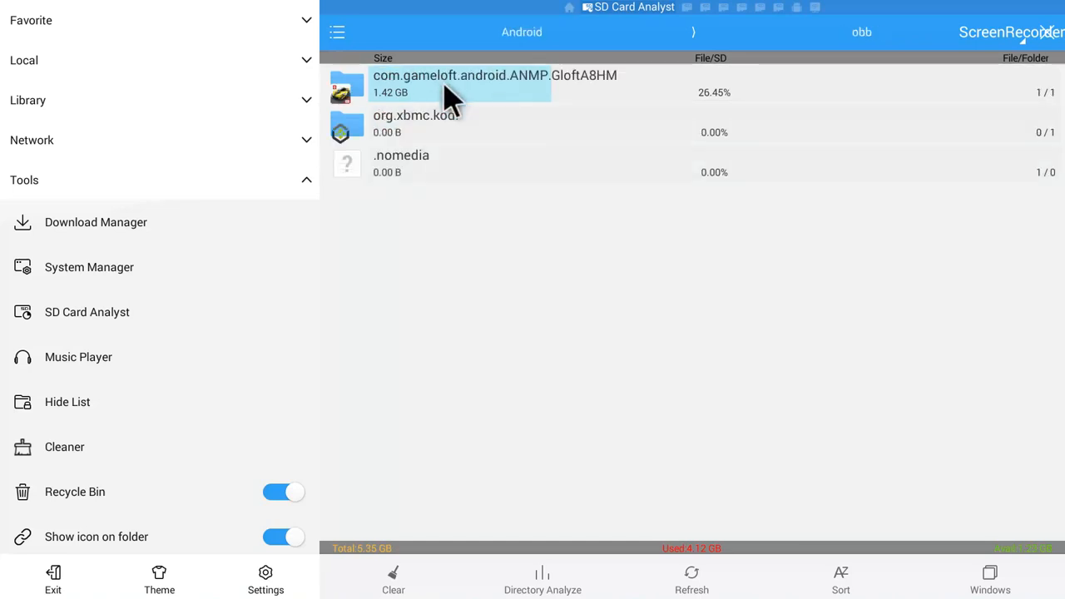
pyautogui.moveTo(516, 121)
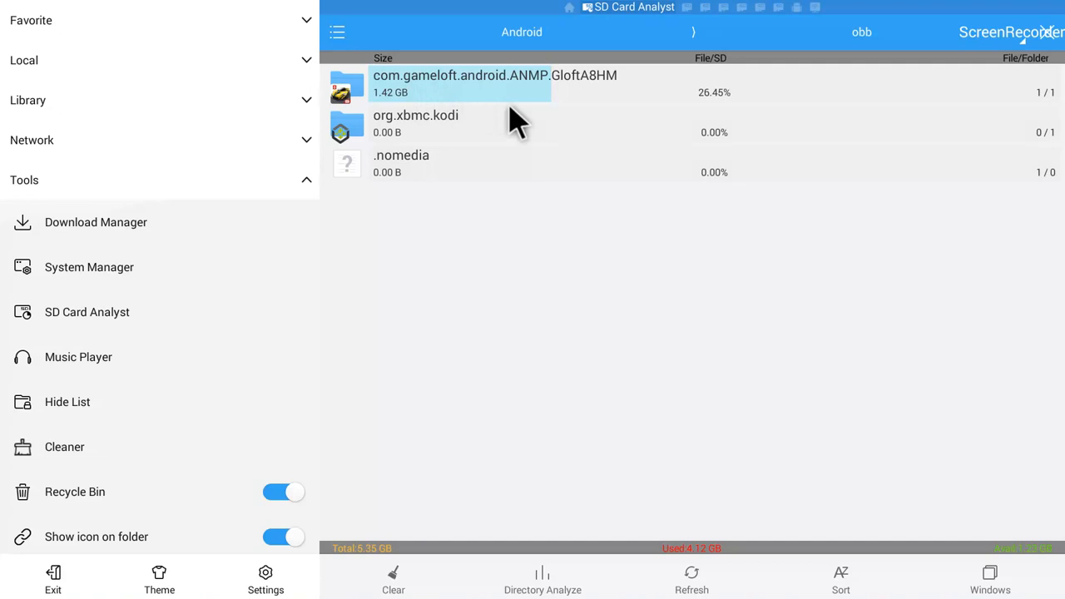
pyautogui.moveTo(545, 113)
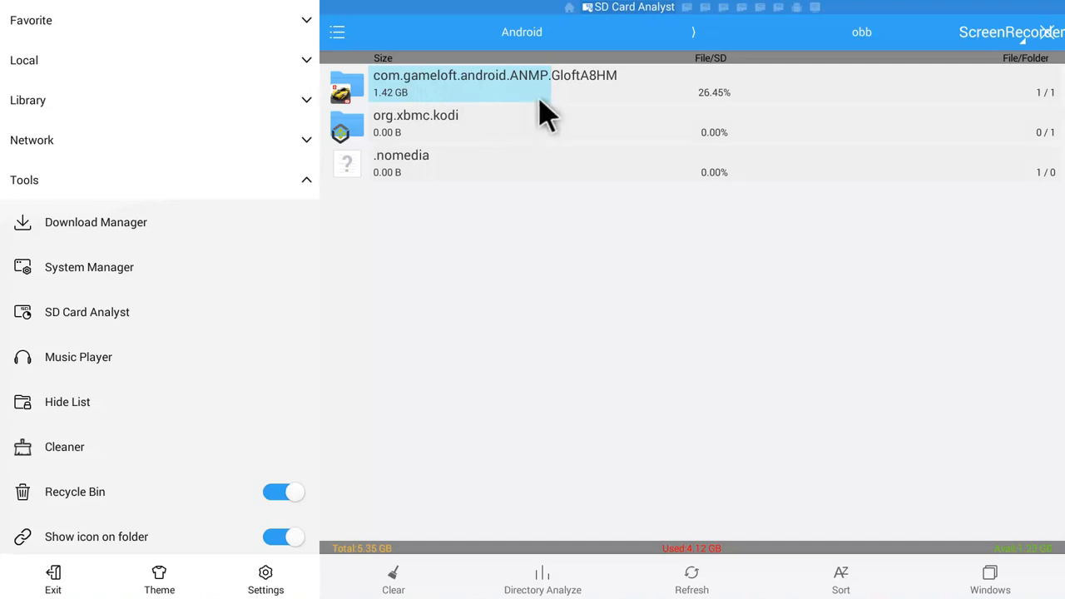
pyautogui.moveTo(541, 100)
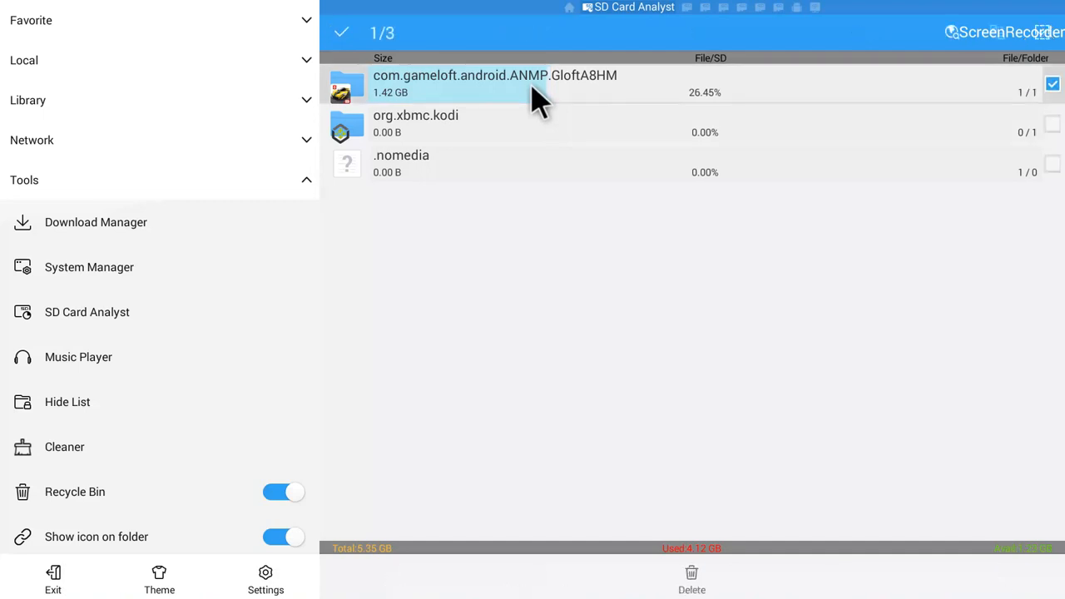
pyautogui.moveTo(666, 433)
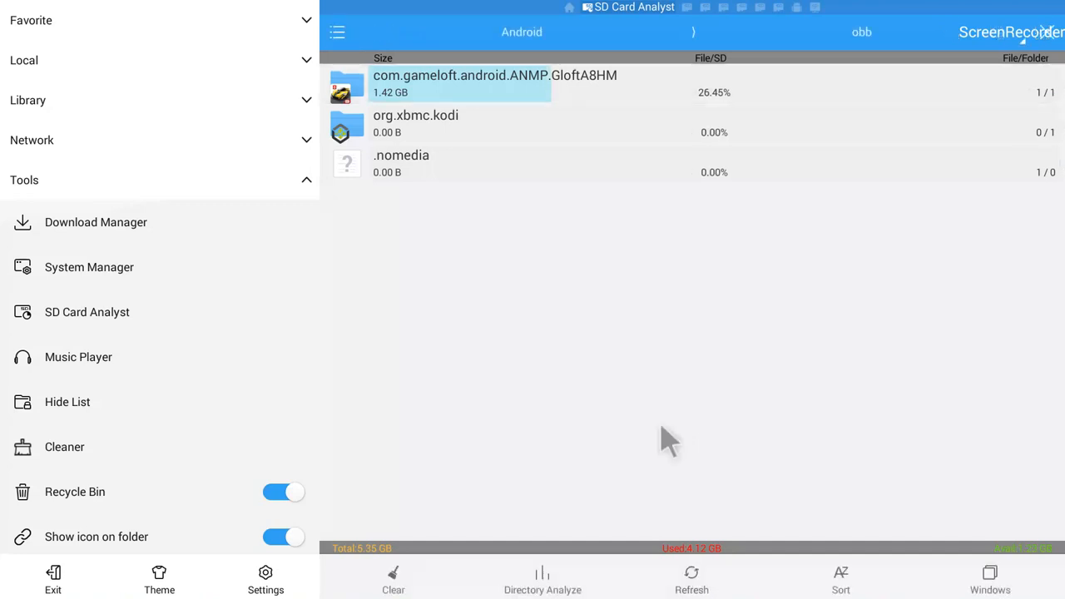
pyautogui.moveTo(254, 204)
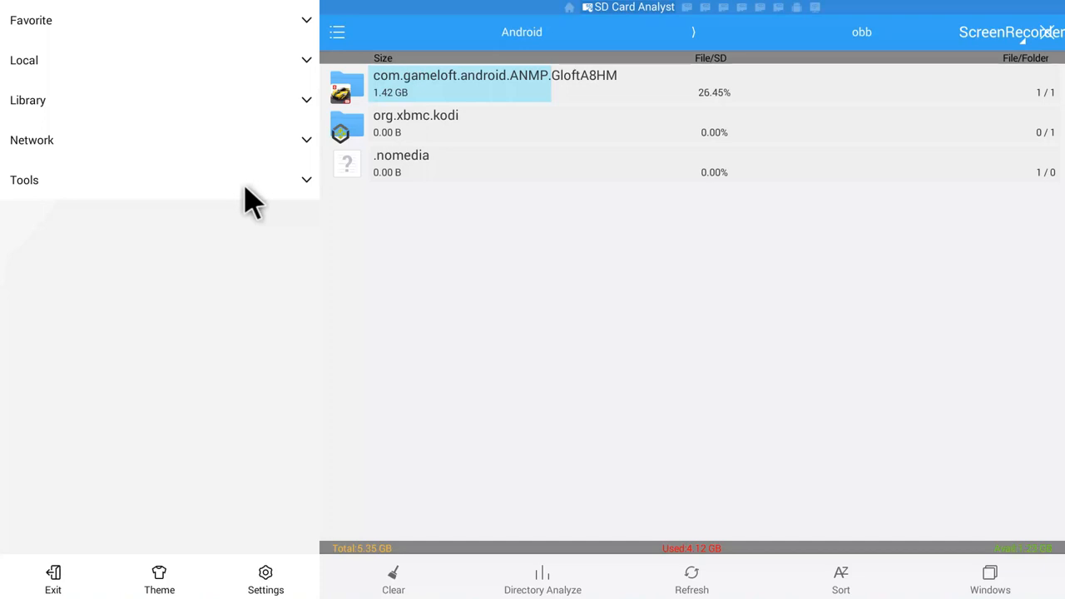
pyautogui.moveTo(204, 79)
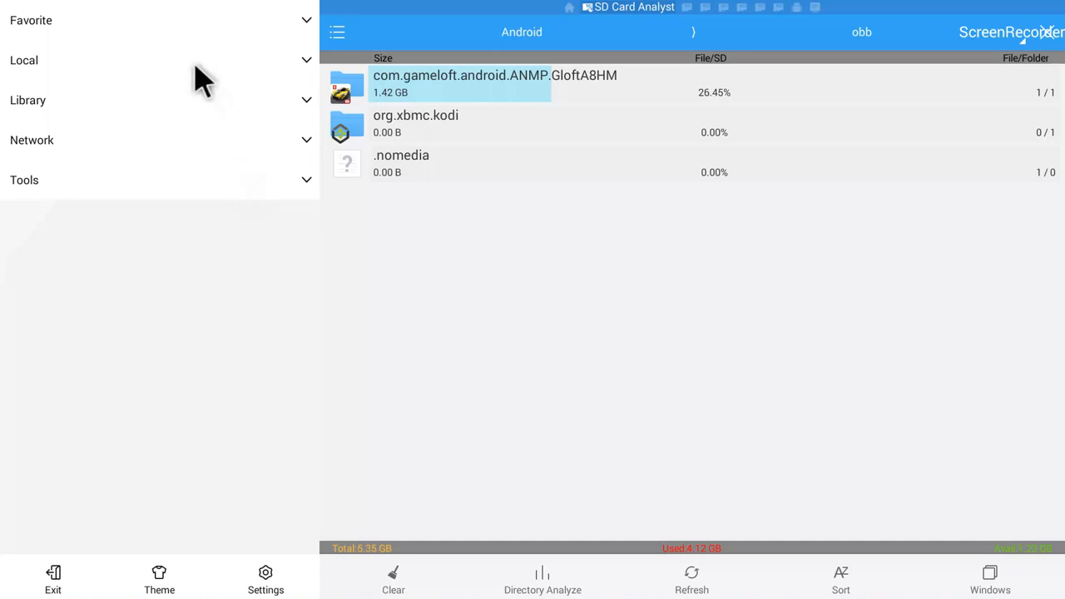
pyautogui.click(24, 60)
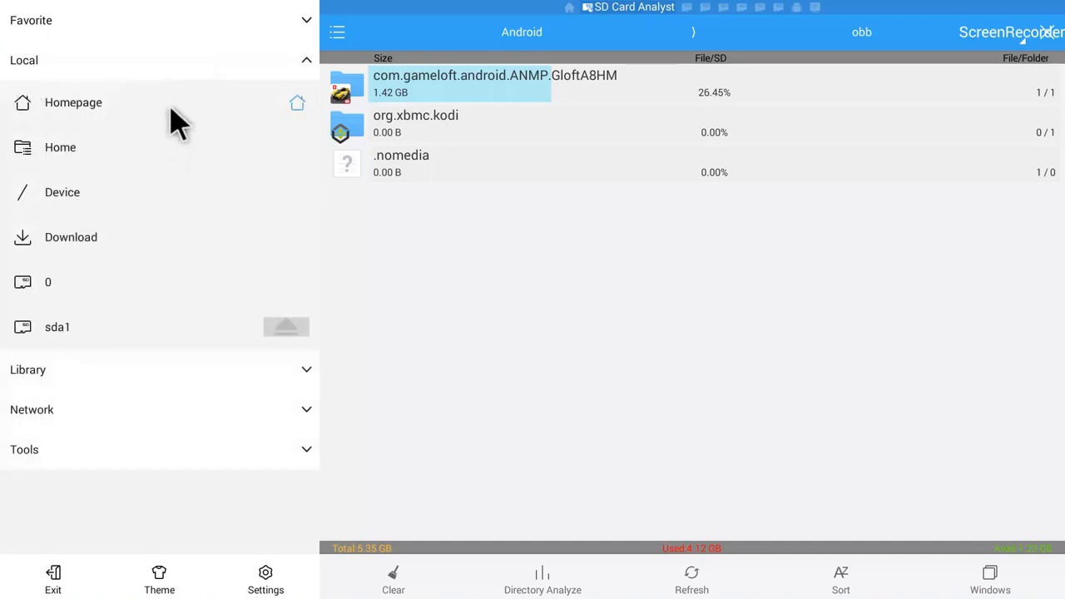
pyautogui.click(73, 102)
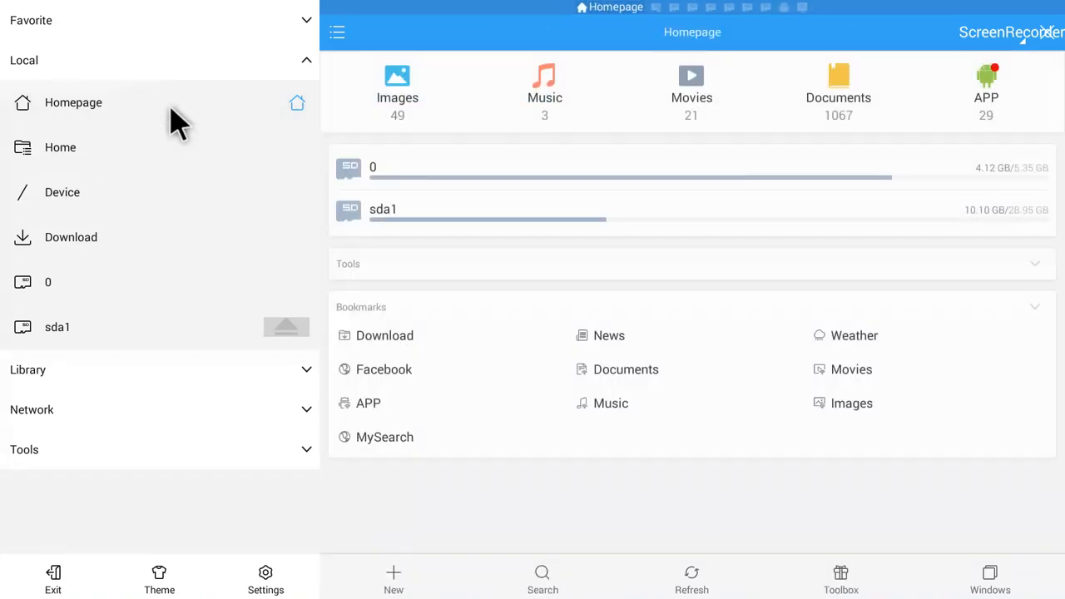
pyautogui.moveTo(131, 171)
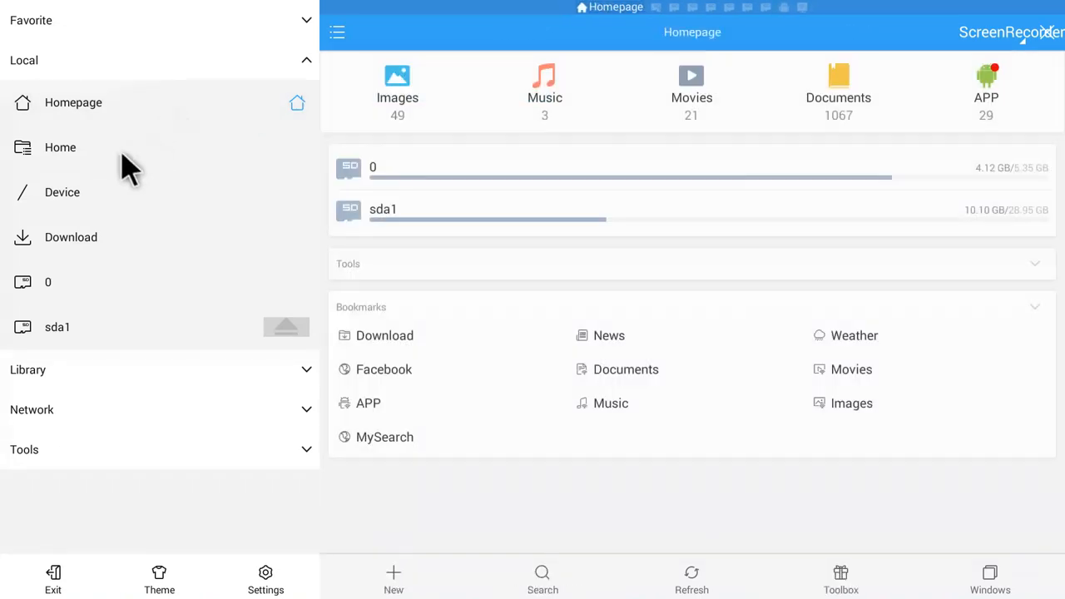